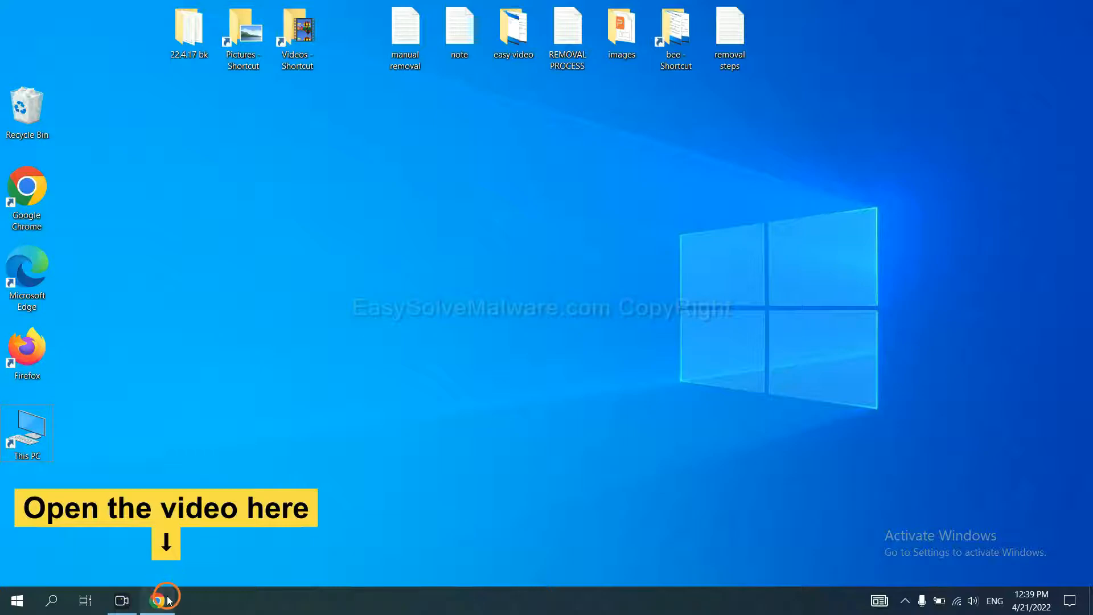
Download the SpyHunter for Windows installer from the malware removal guide in Chrome
click(157, 600)
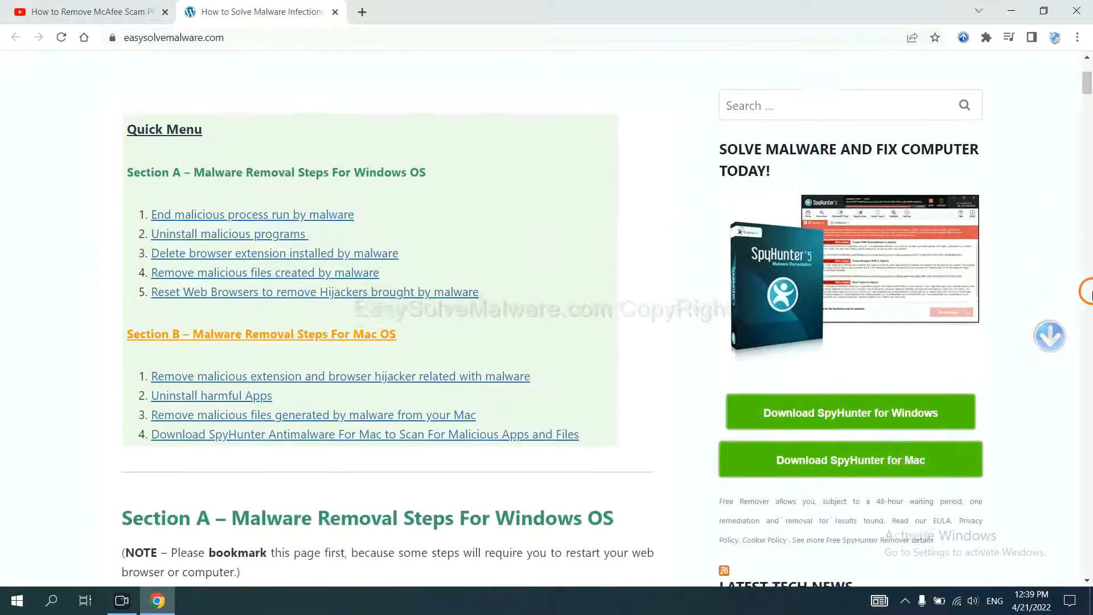
scroll(down, 3)
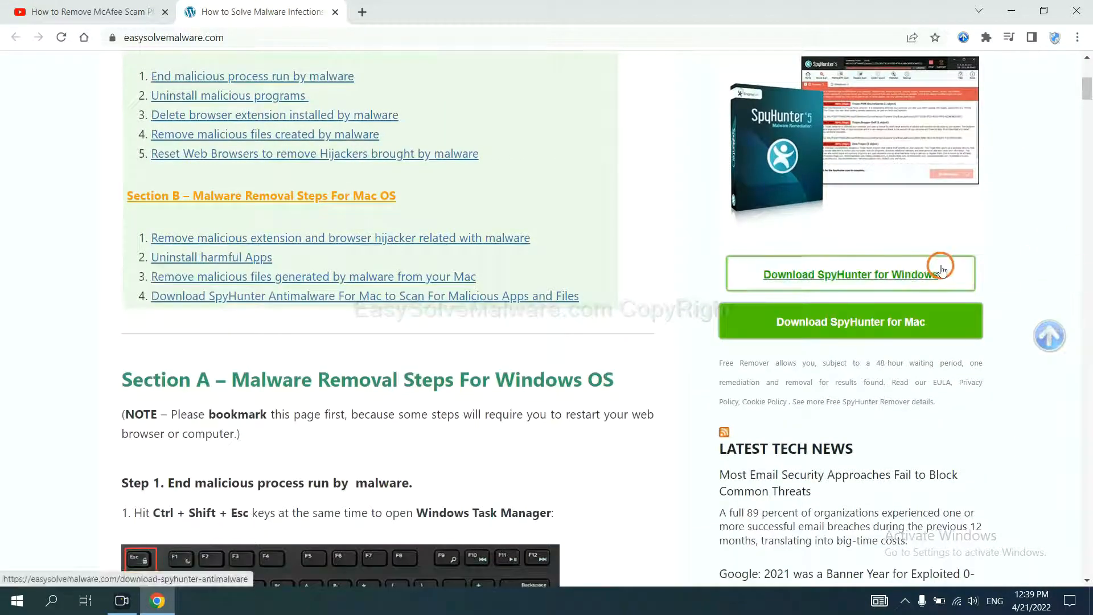
click(849, 274)
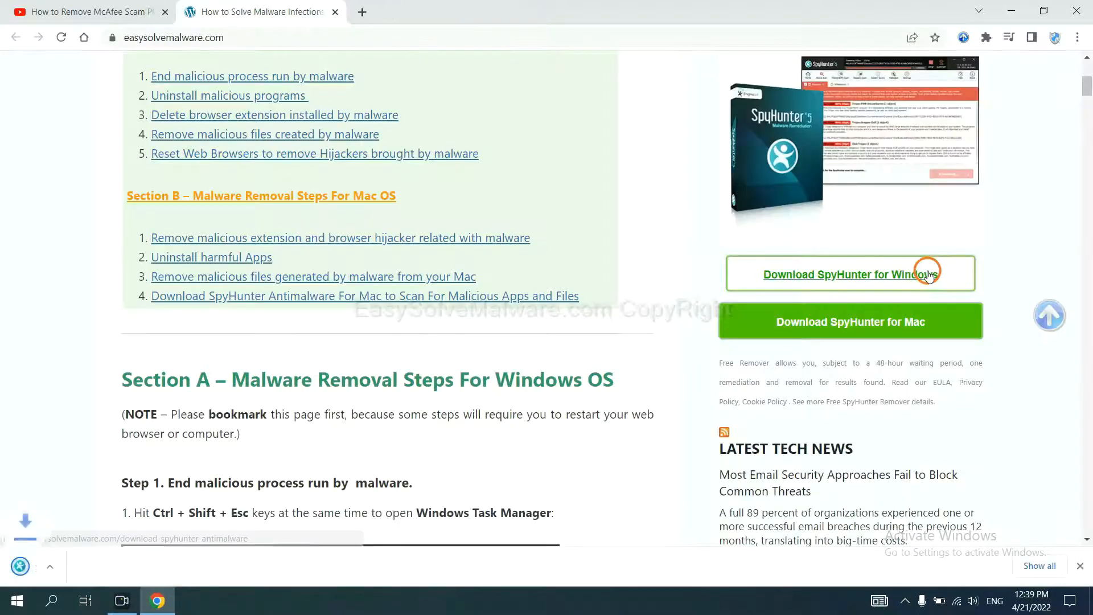
click(833, 274)
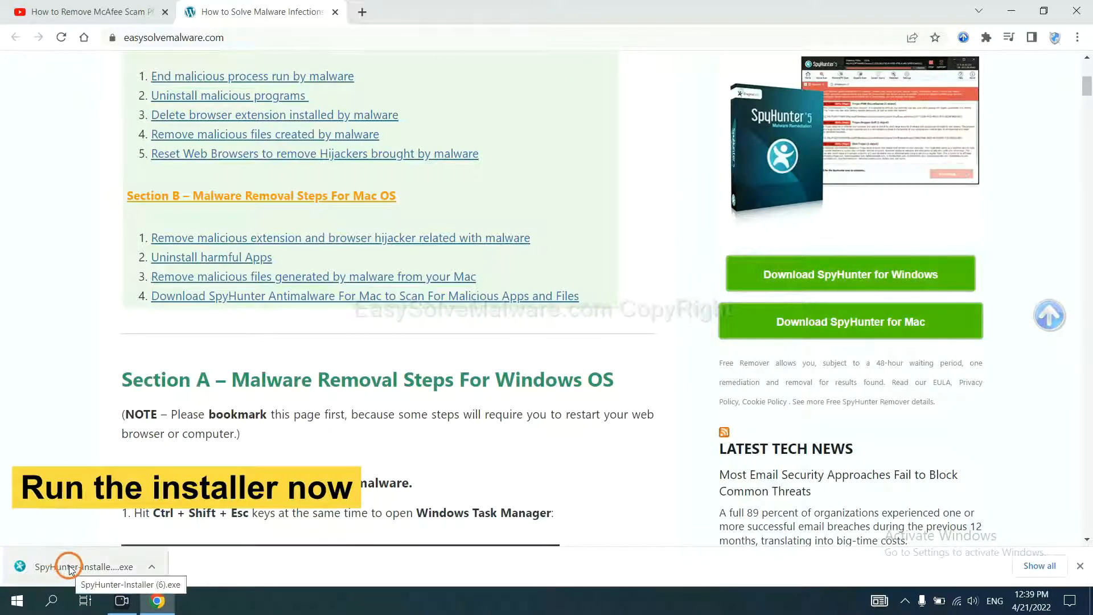
Run the downloaded installer, keep English, accept the EULA and install SpyHunter 5
click(70, 566)
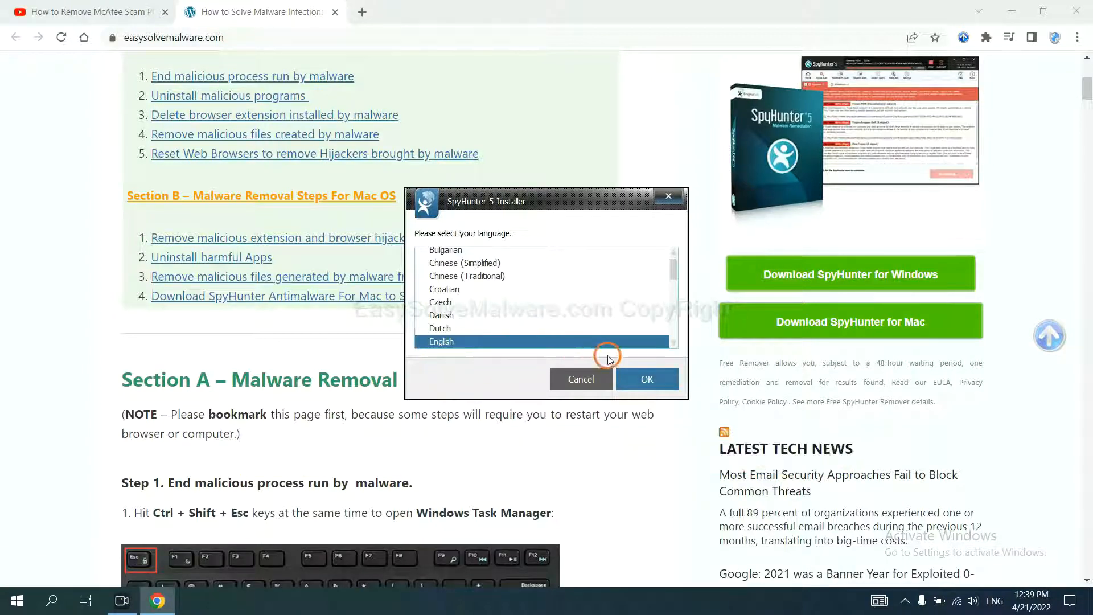
click(645, 378)
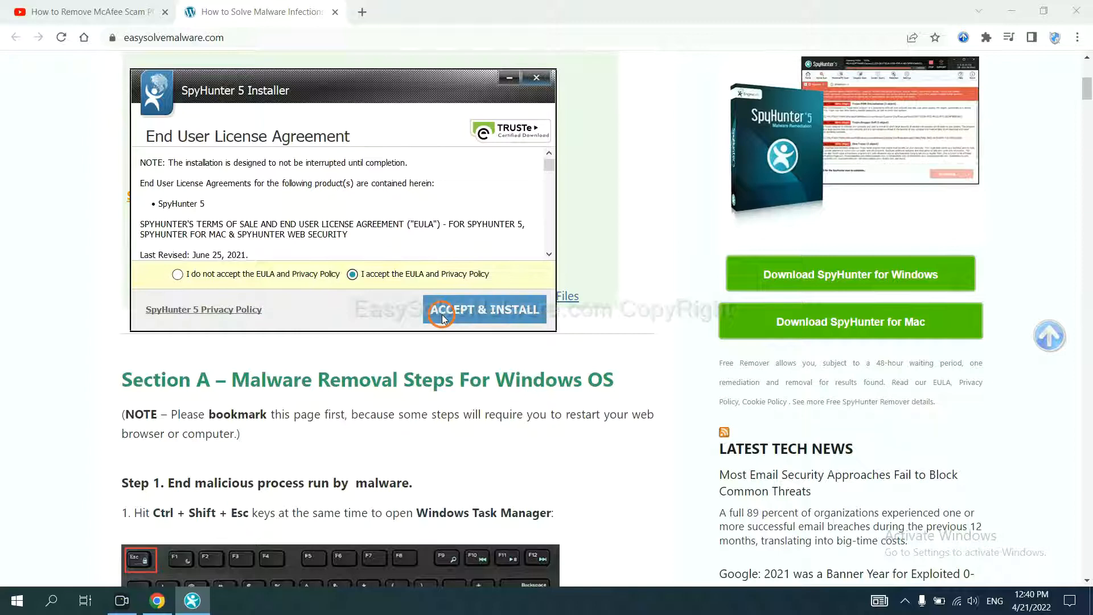
click(485, 310)
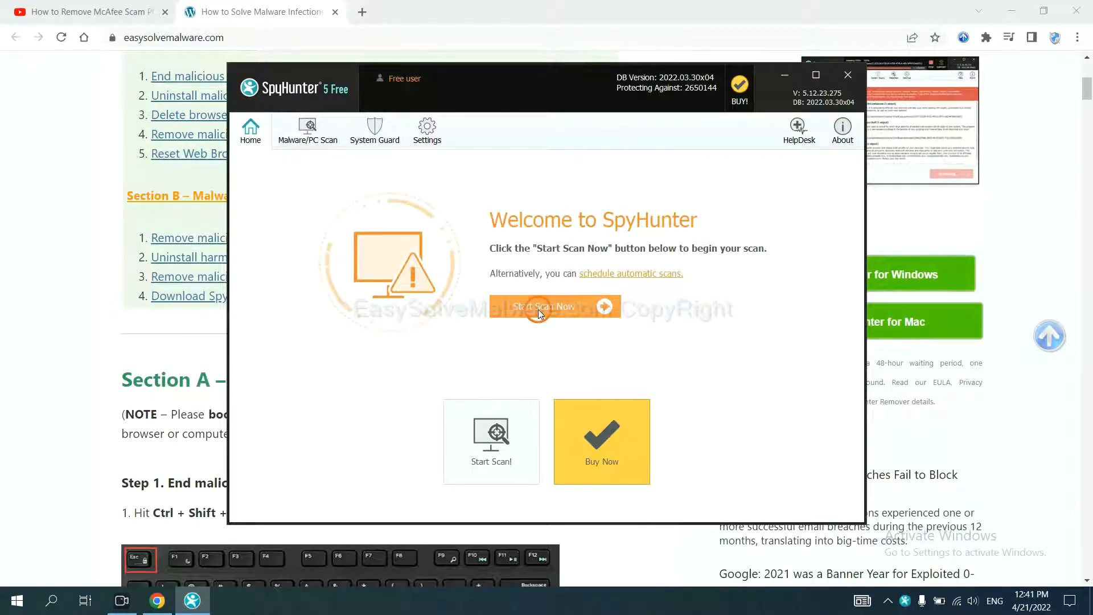
Run a SpyHunter scan and continue past the unknown object remove360.bat to the registration notice
click(545, 306)
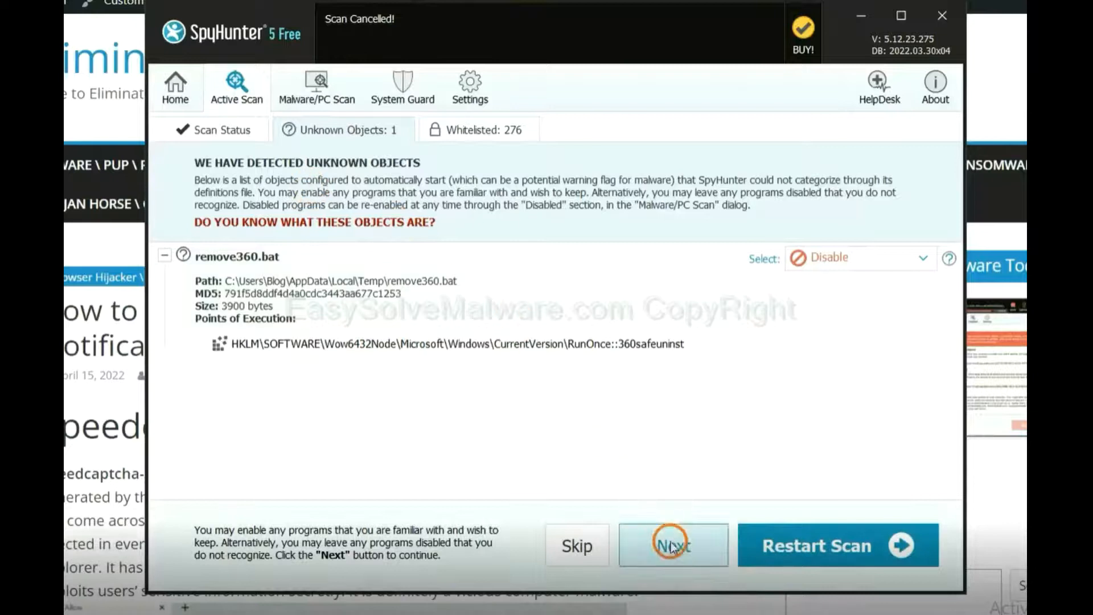
click(671, 545)
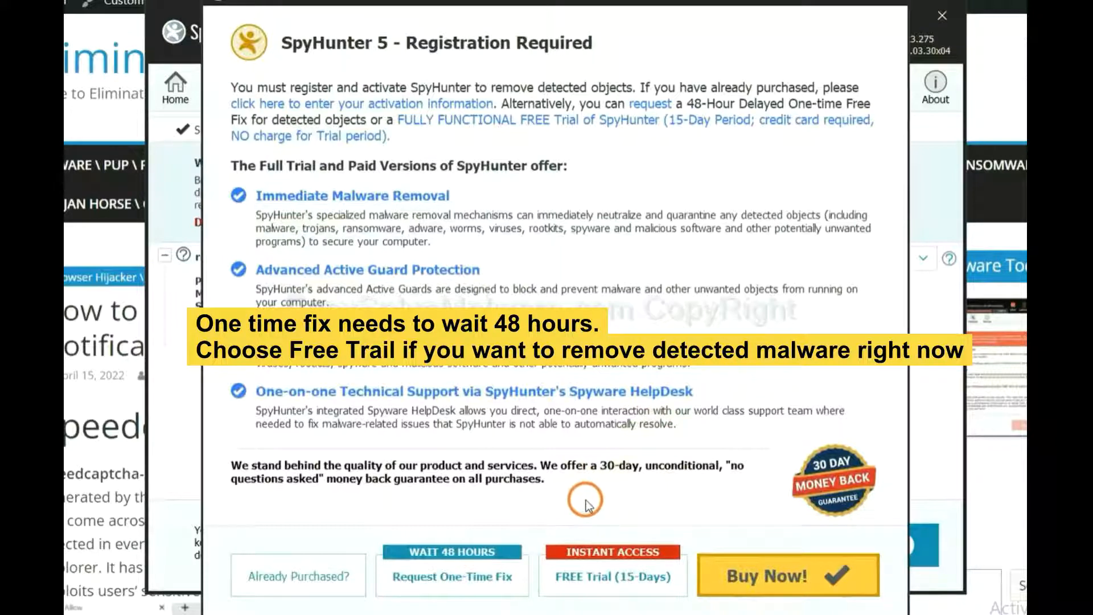
mouse_move(452, 576)
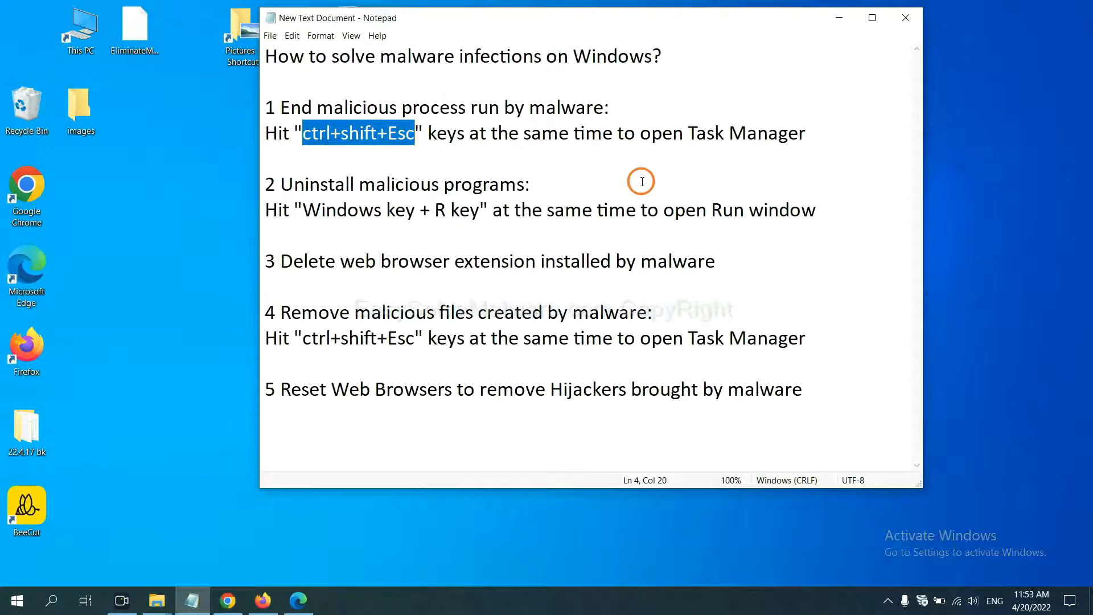
click(414, 133)
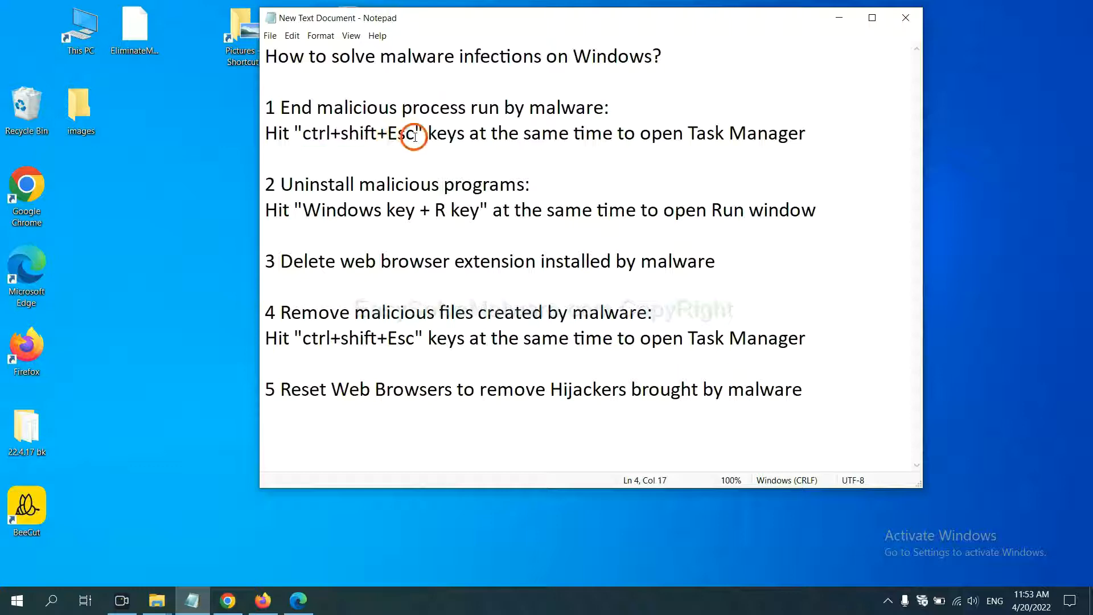
drag(413, 133, 300, 133)
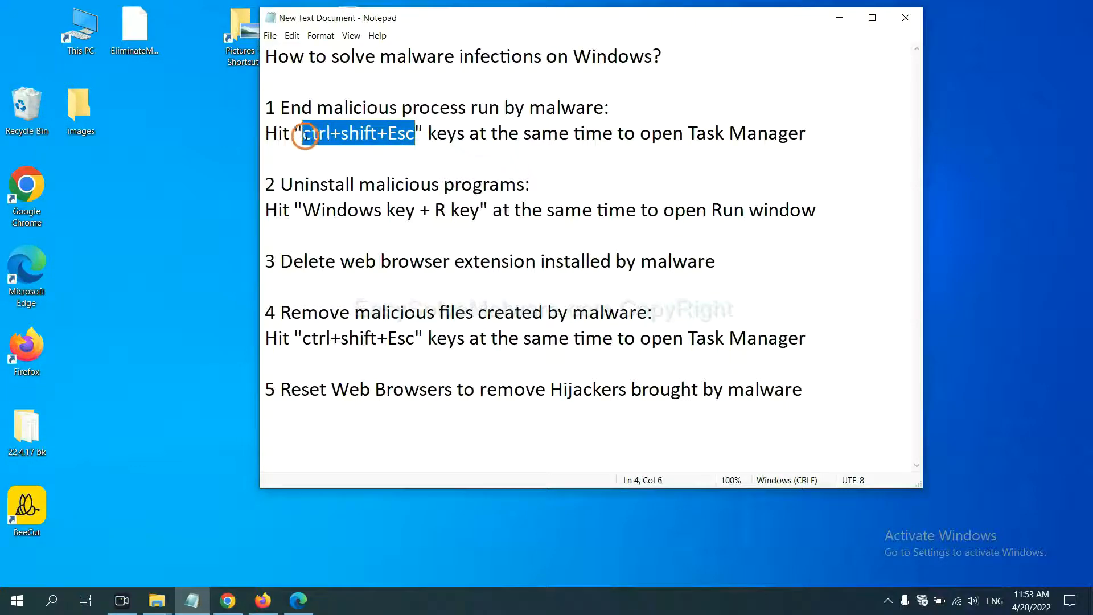
key(ctrl+shift+esc)
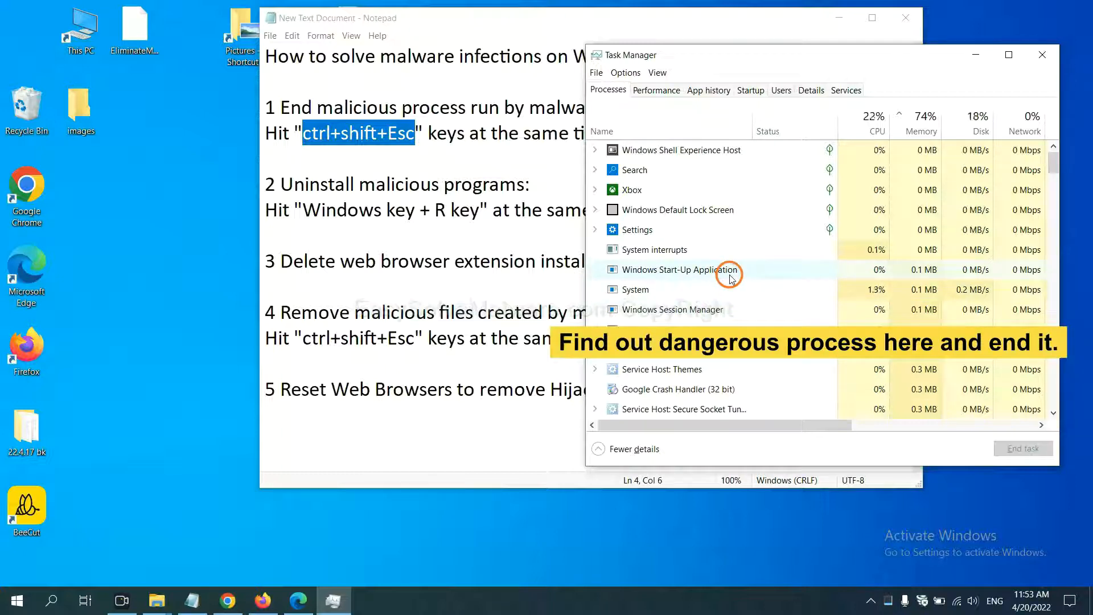
mouse_move(730, 288)
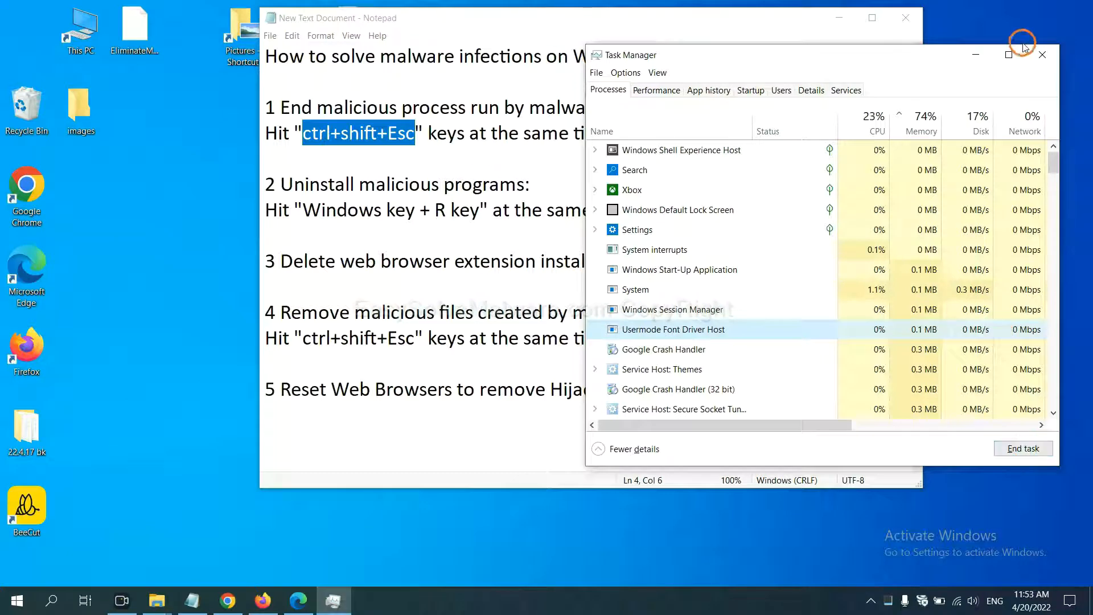
click(1042, 54)
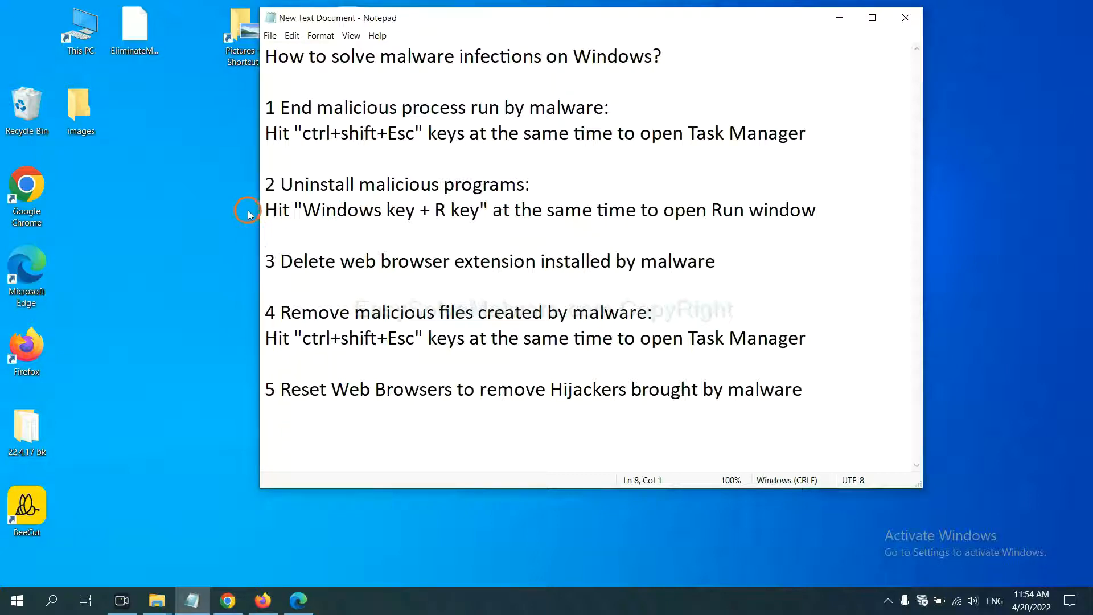
Launch 'control panel' from the Run box placed beside the step 2 notes
double_click(341, 210)
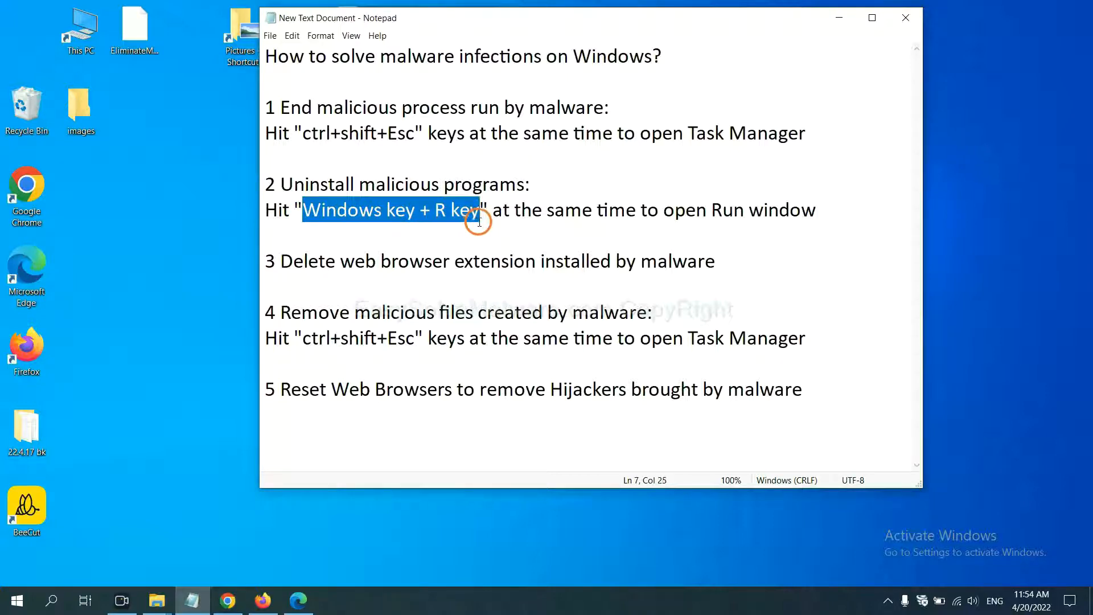
key(win+r)
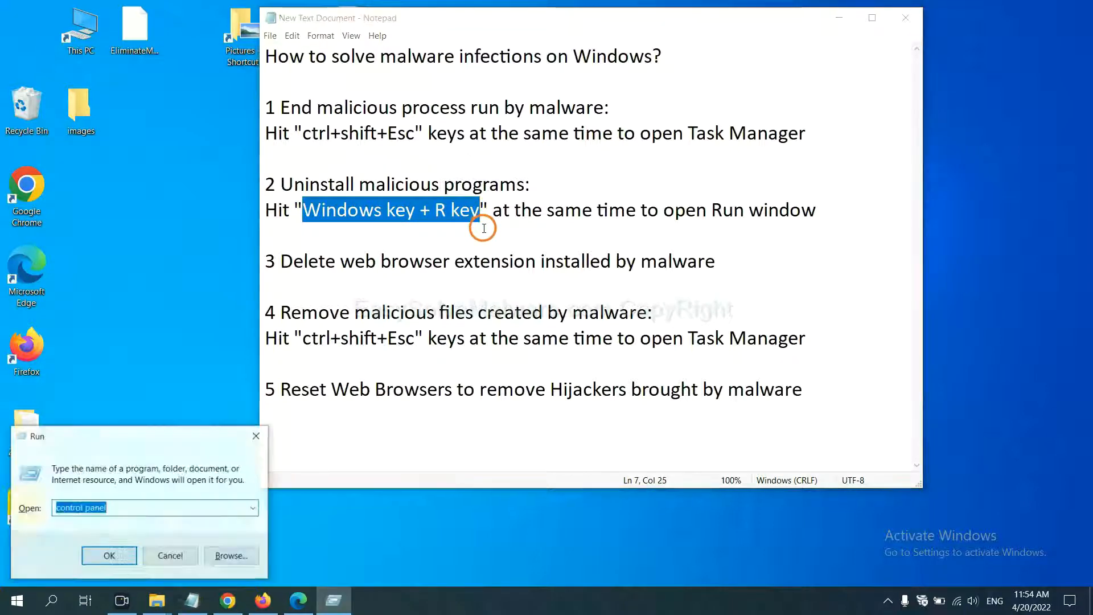
drag(139, 436, 766, 253)
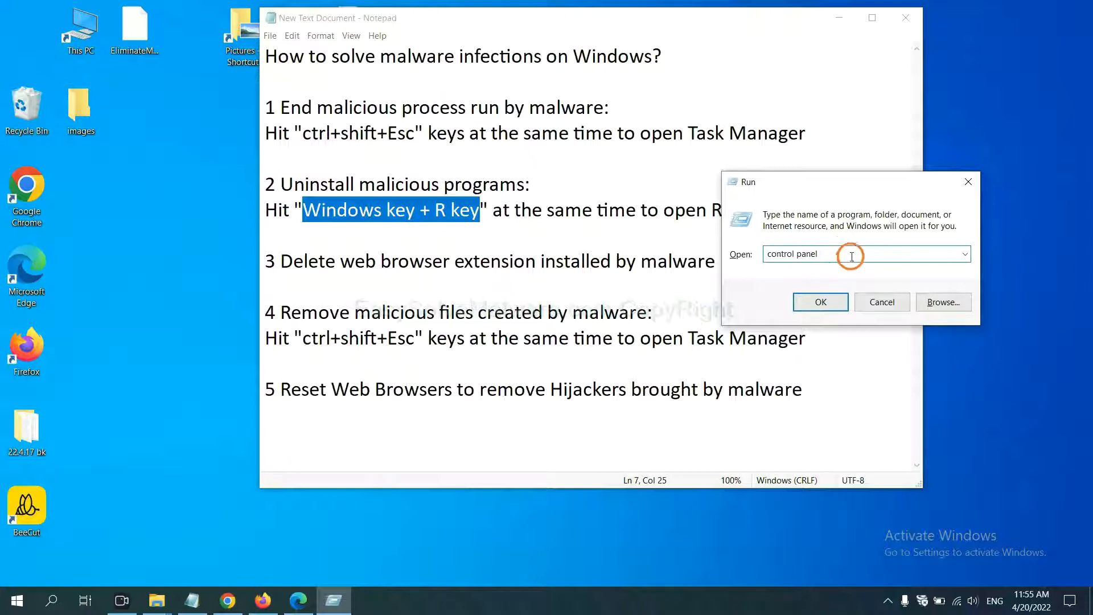
triple_click(794, 254)
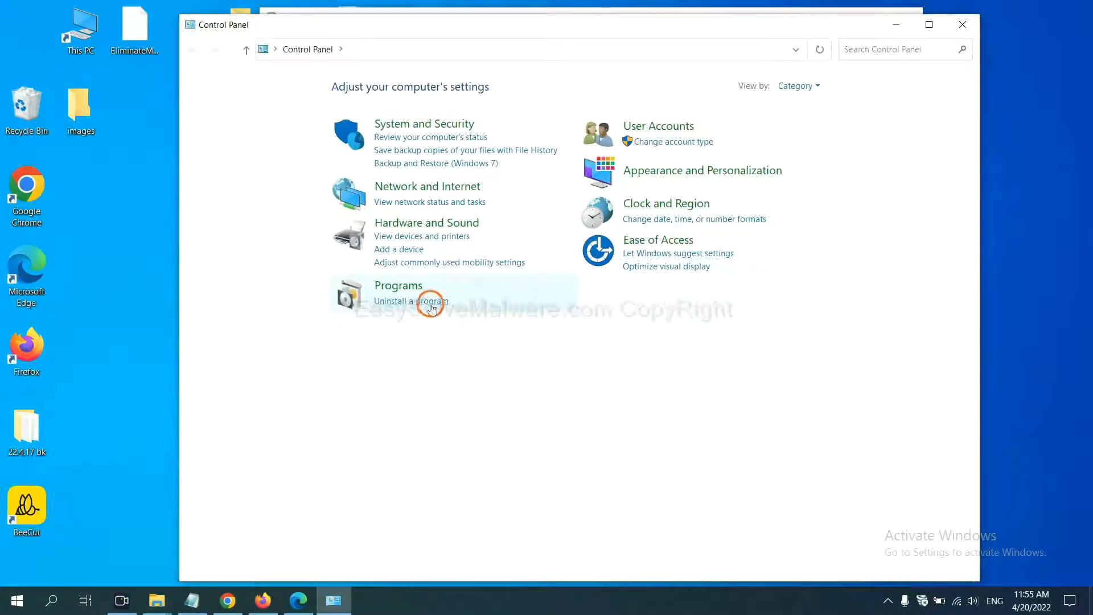
Show the Programs and Features list and select a program in it
click(410, 301)
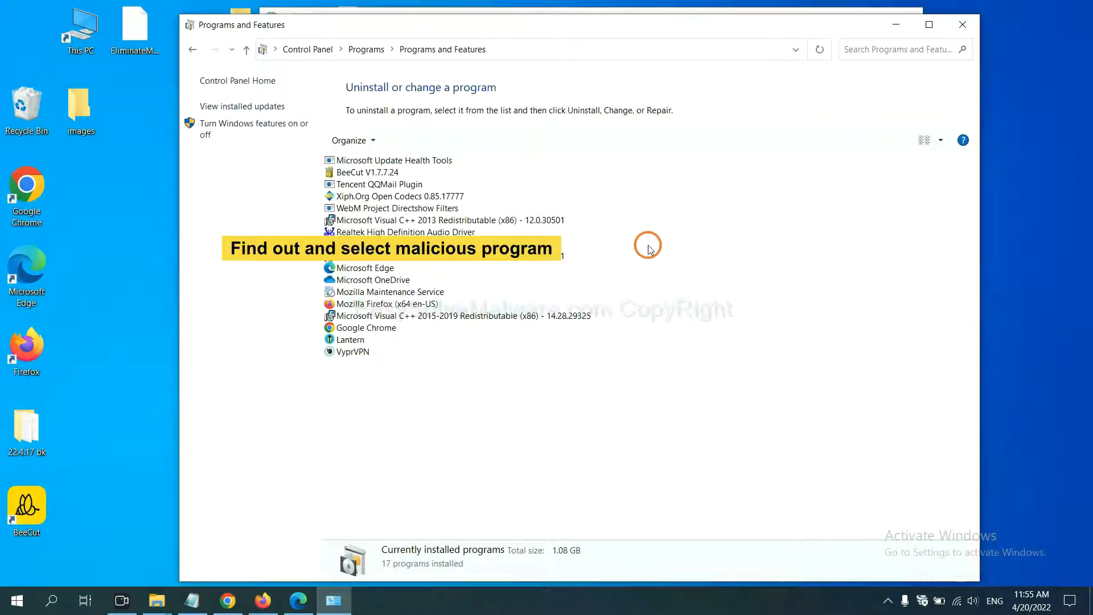
mouse_move(660, 235)
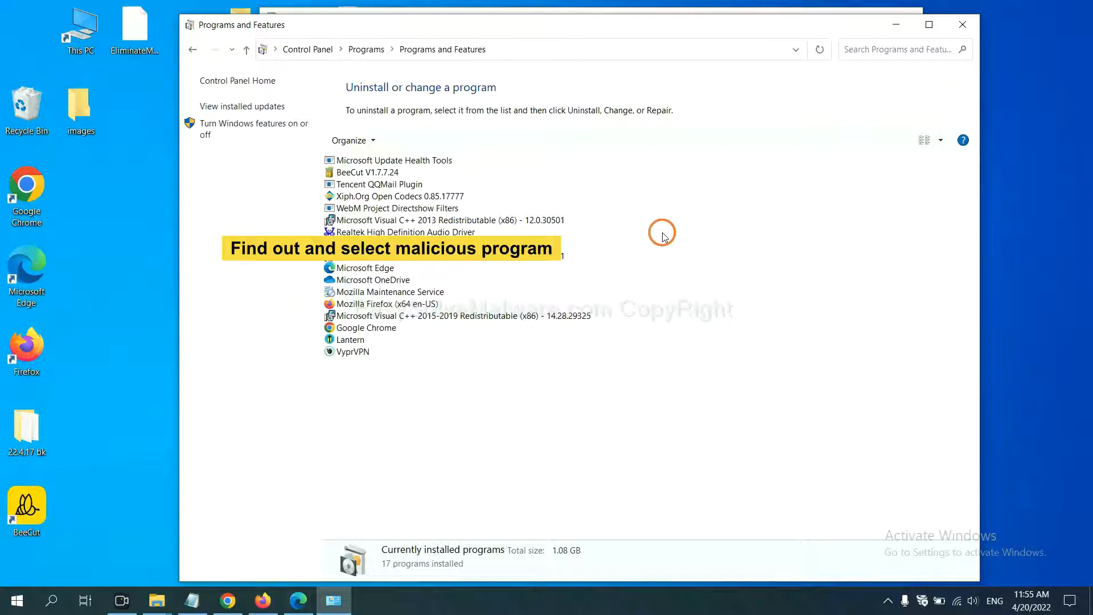
click(397, 195)
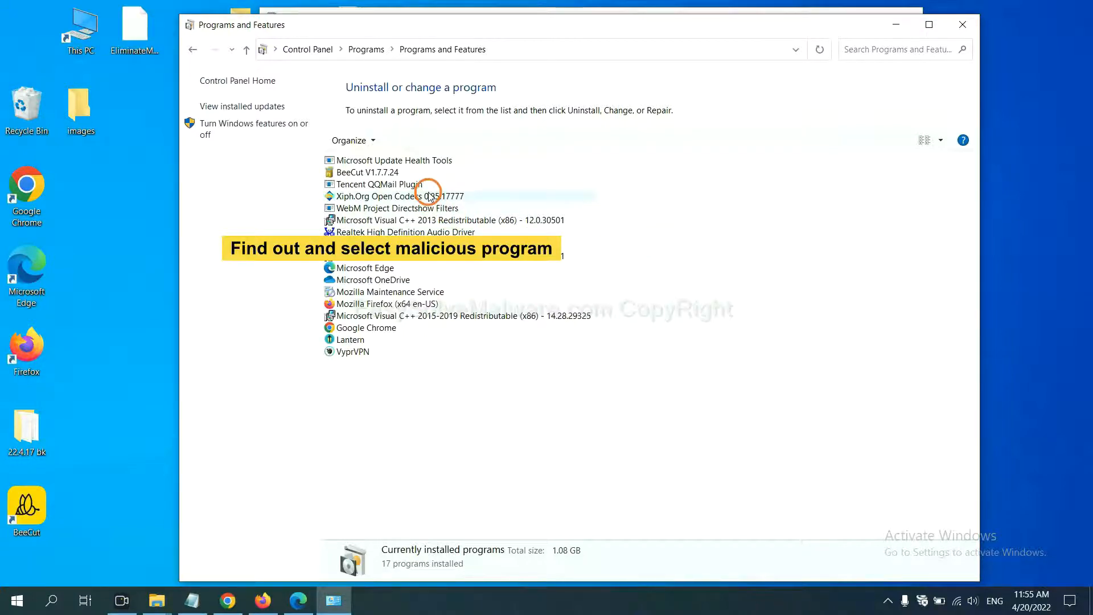
click(393, 196)
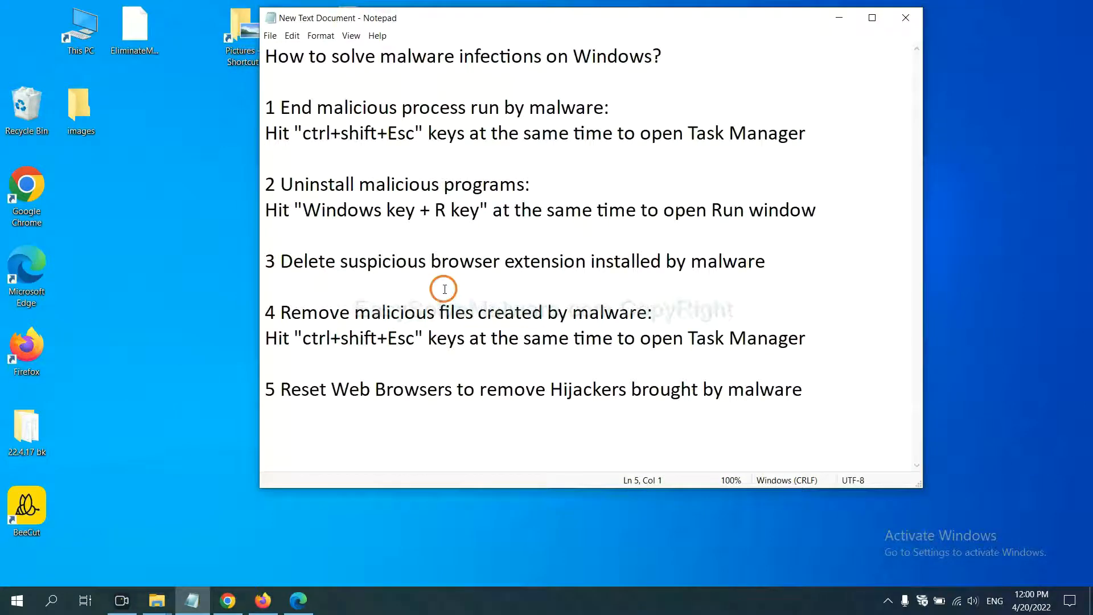
Show Chrome's Extensions page via More tools to review the Scroll To Top extension
click(267, 158)
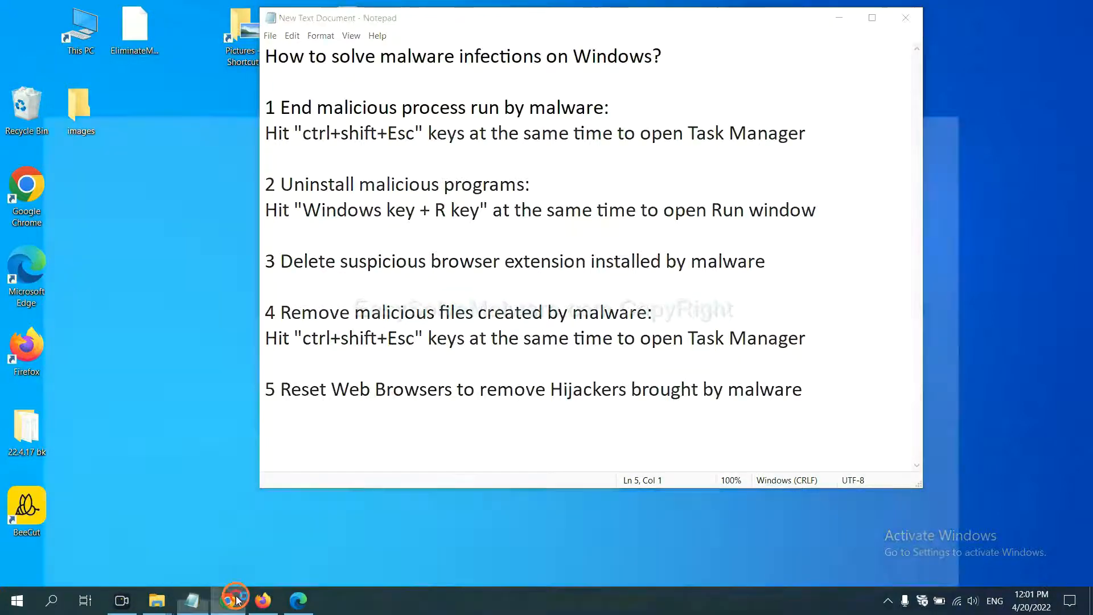
click(228, 600)
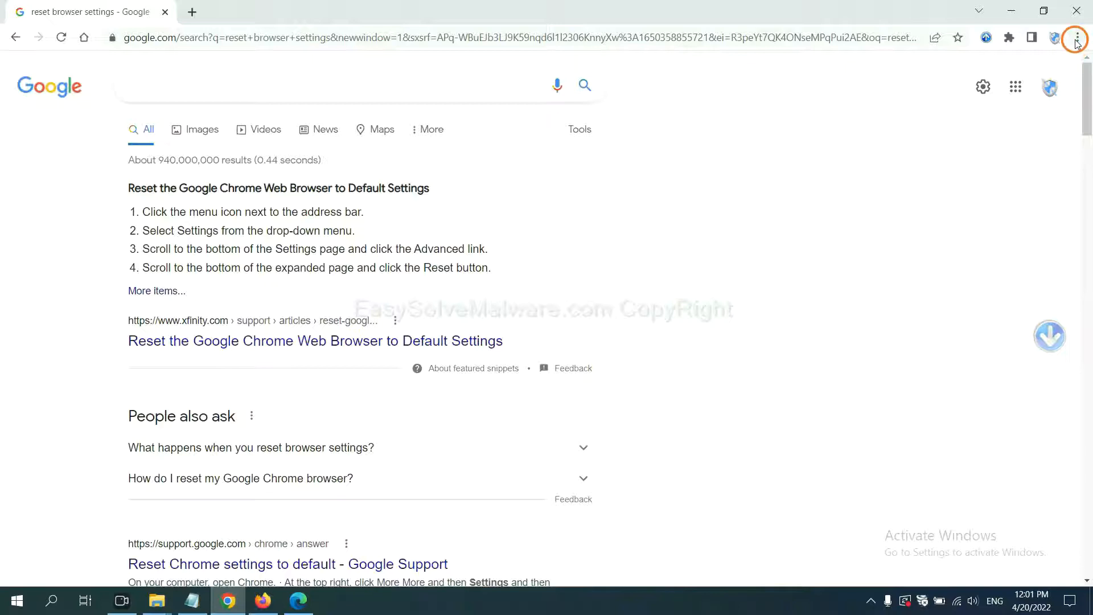
click(1075, 38)
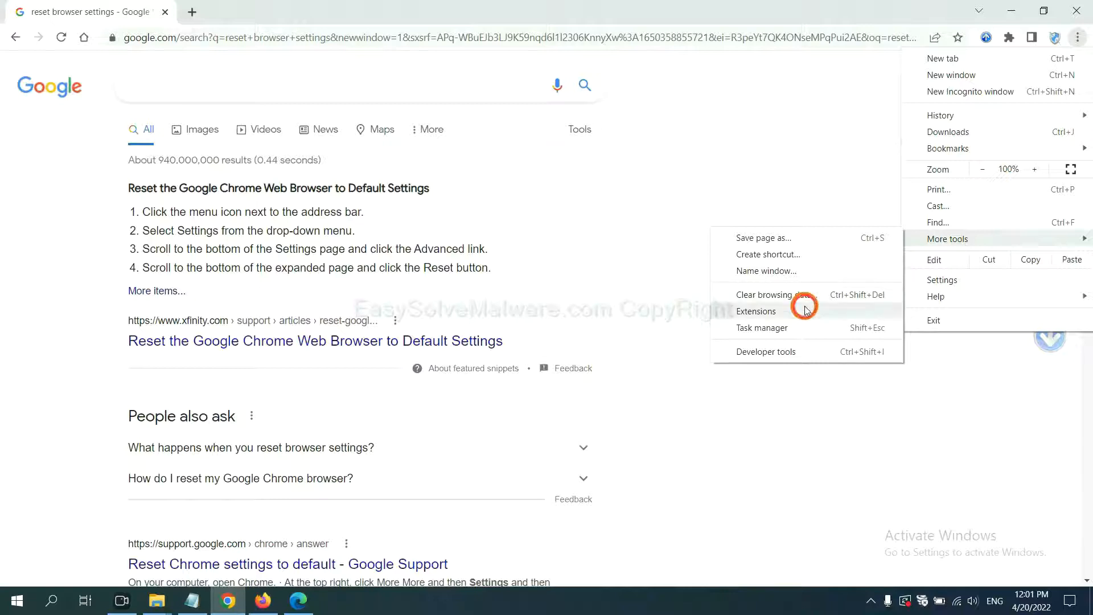
click(756, 311)
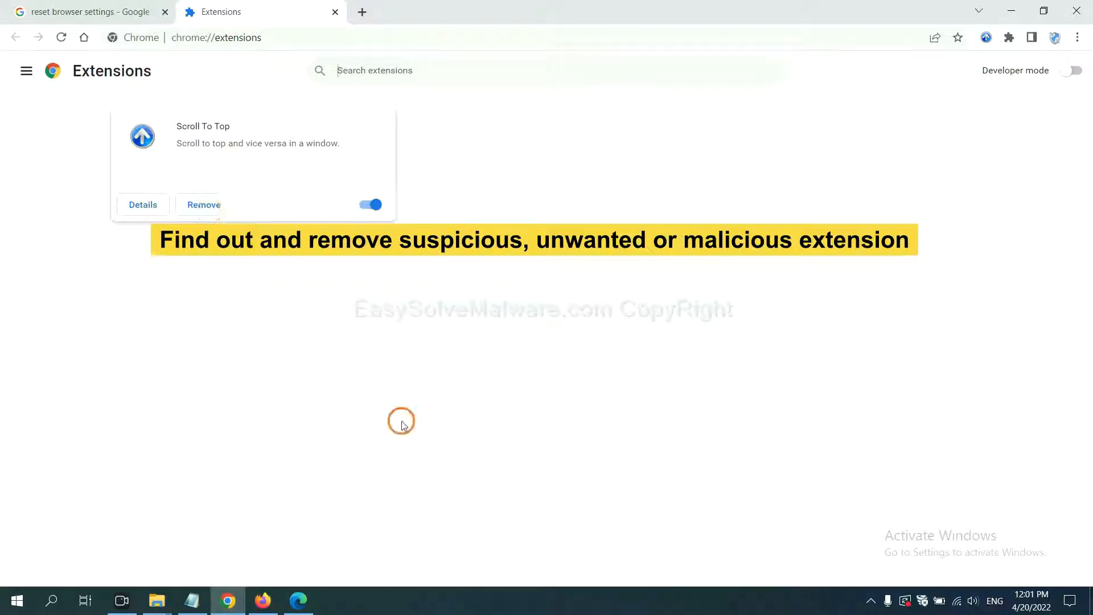
Show Firefox's Add-ons Manager and the options menu for the GIPHY for Firefox extension
click(261, 600)
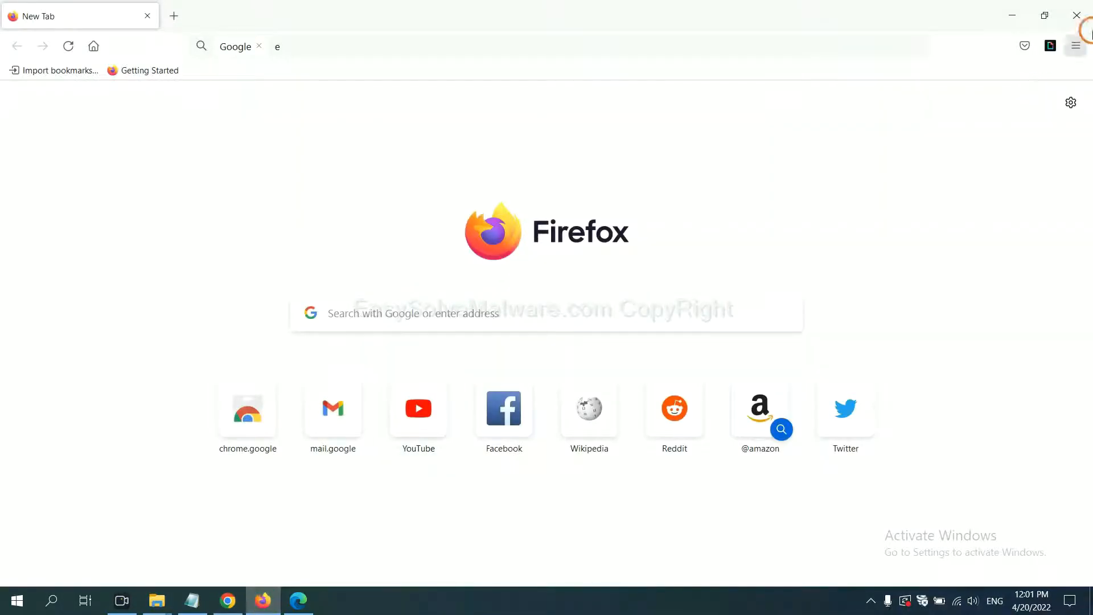
click(1076, 45)
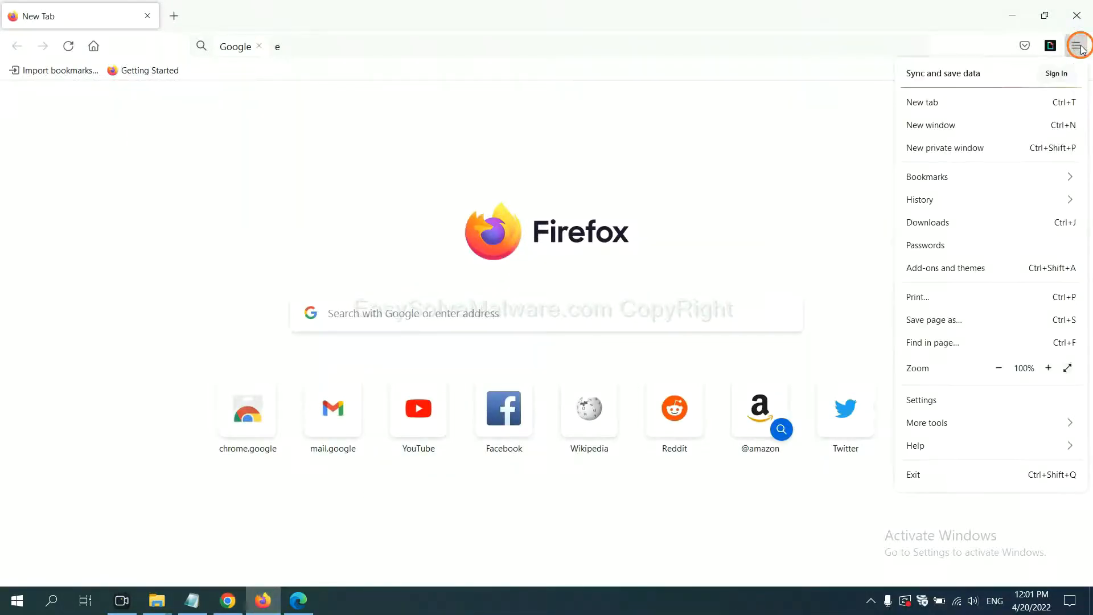
mouse_move(975, 199)
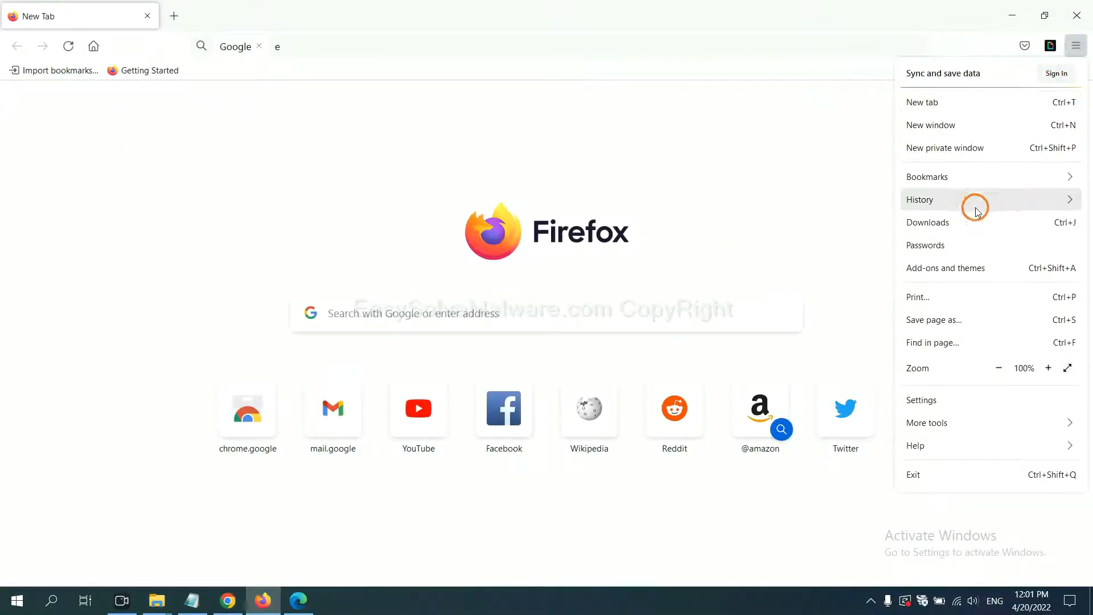
mouse_move(955, 273)
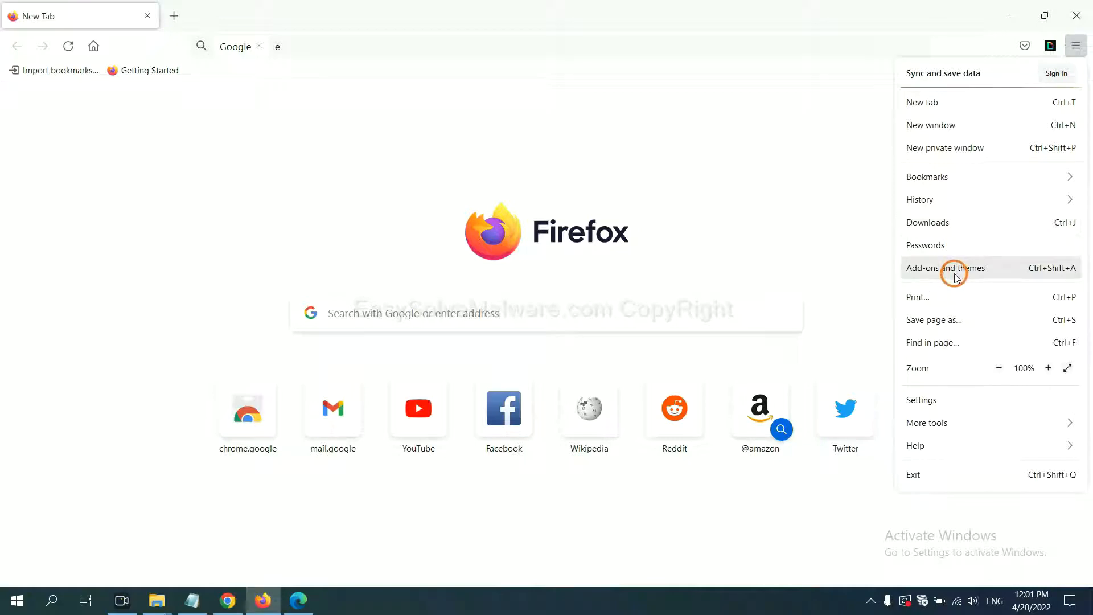
click(944, 267)
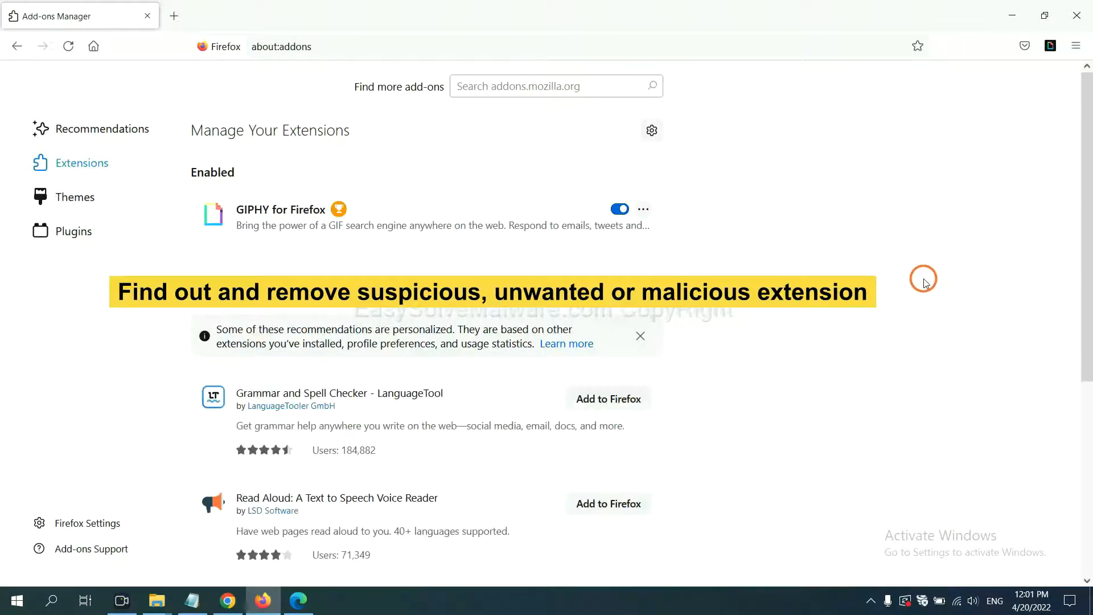
mouse_move(917, 274)
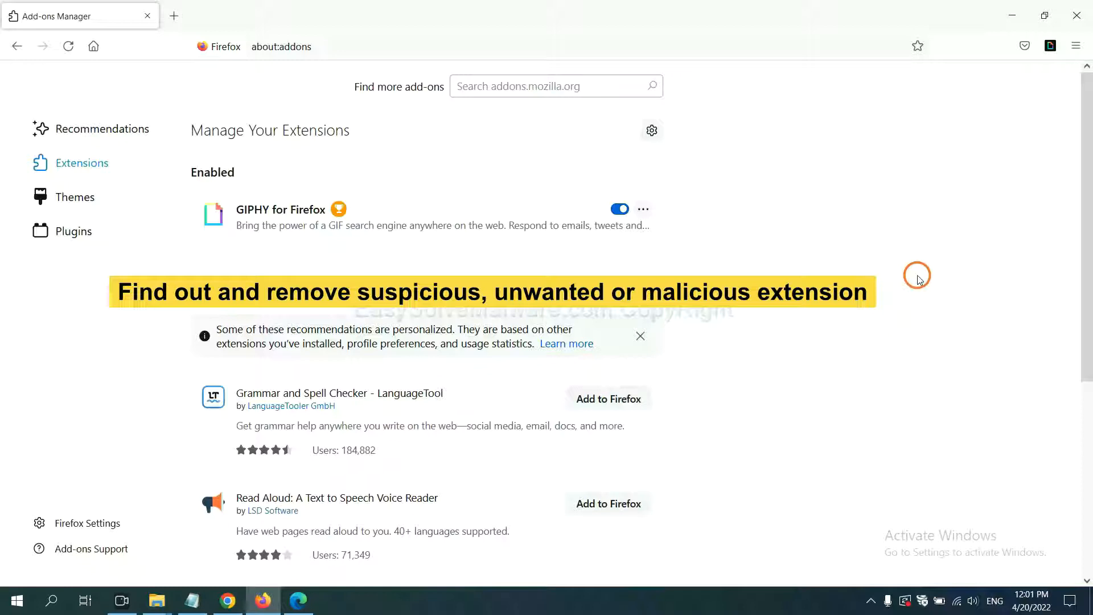
mouse_move(722, 250)
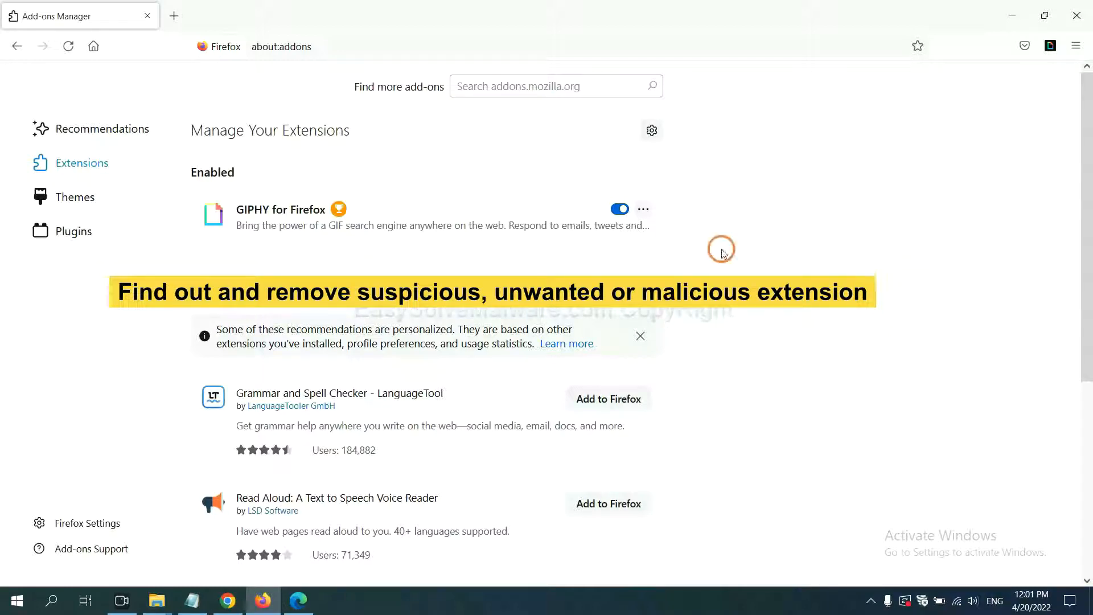
click(642, 209)
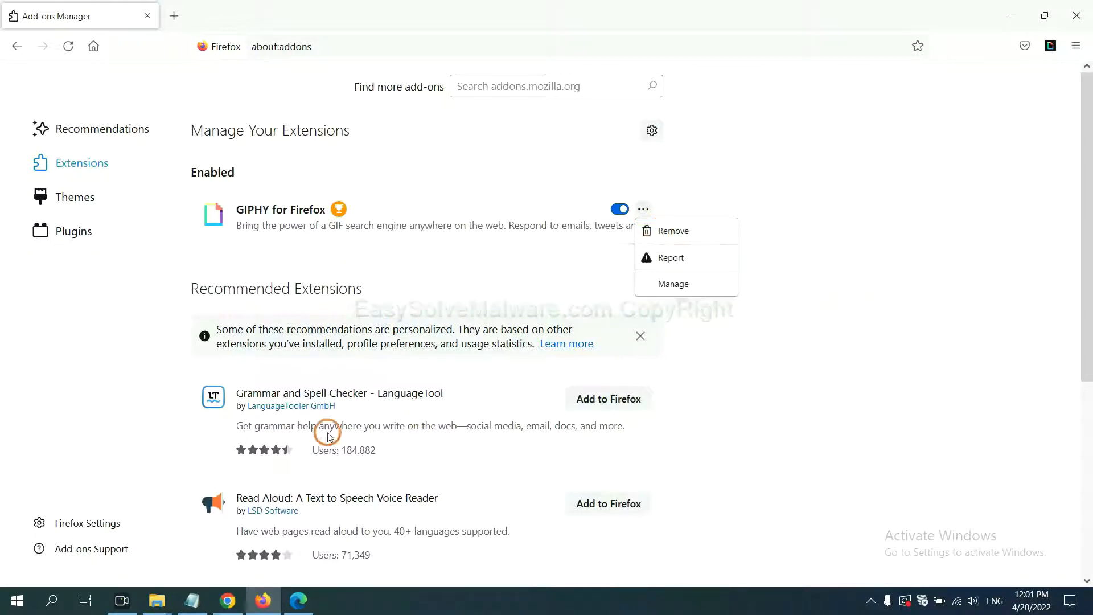
click(297, 600)
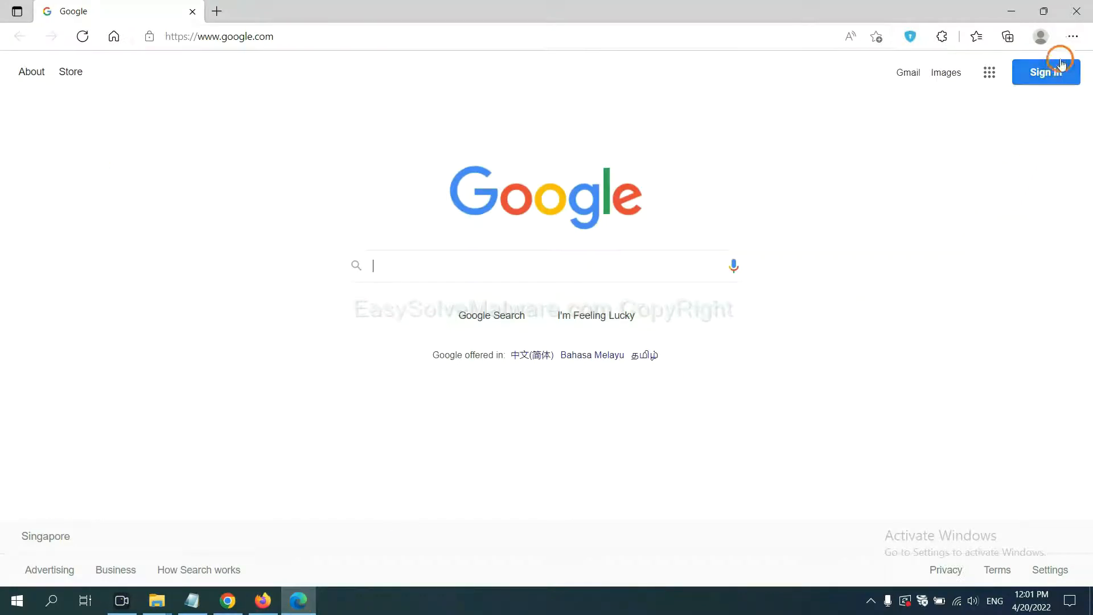
Remove the ArcVpn Free Fast VPN Proxy extension from Edge's Manage extensions page
click(1072, 37)
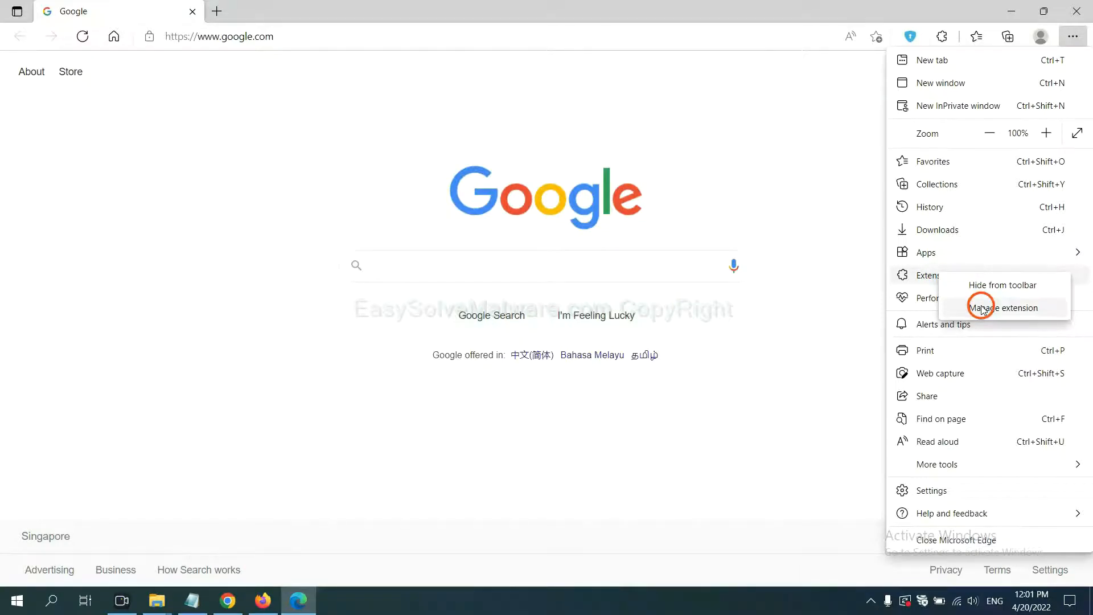
click(1002, 307)
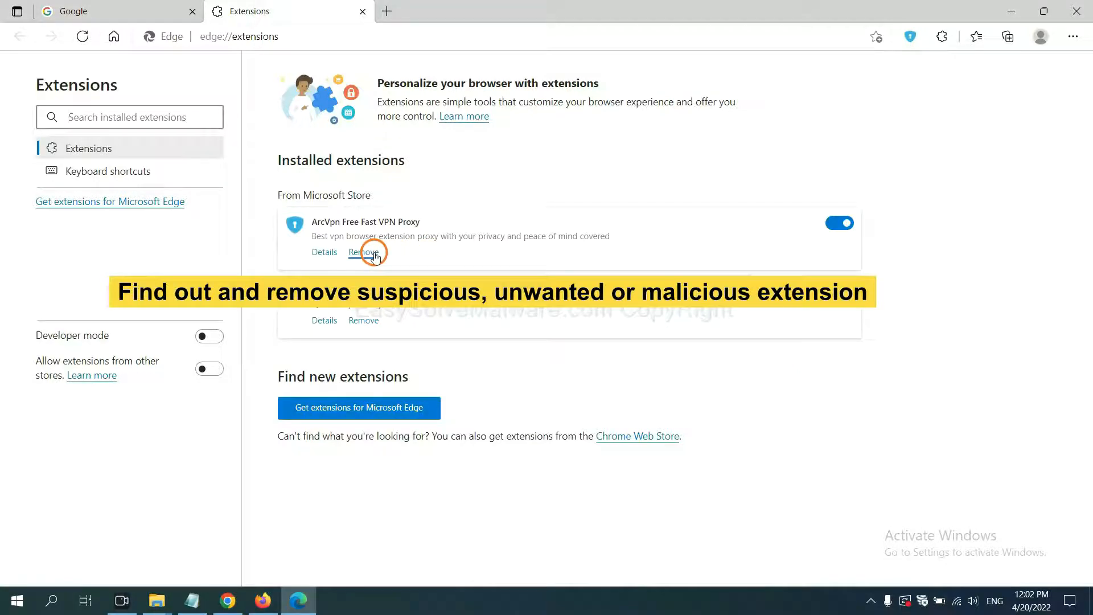
click(363, 251)
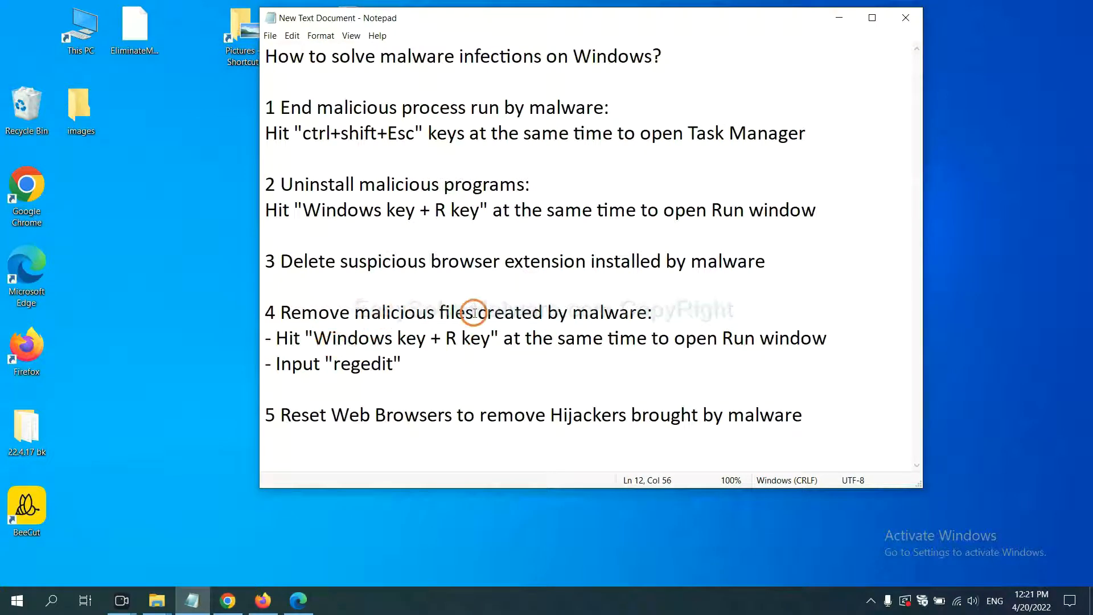
Review step 4 in the notes and bring up the Run box with regedit entered
click(744, 338)
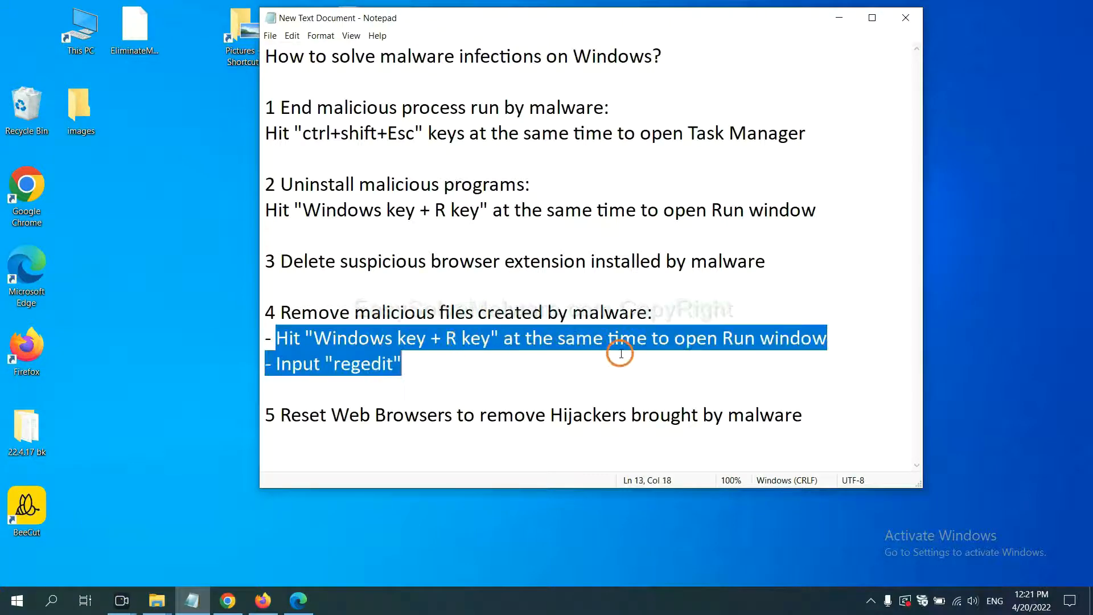
click(634, 338)
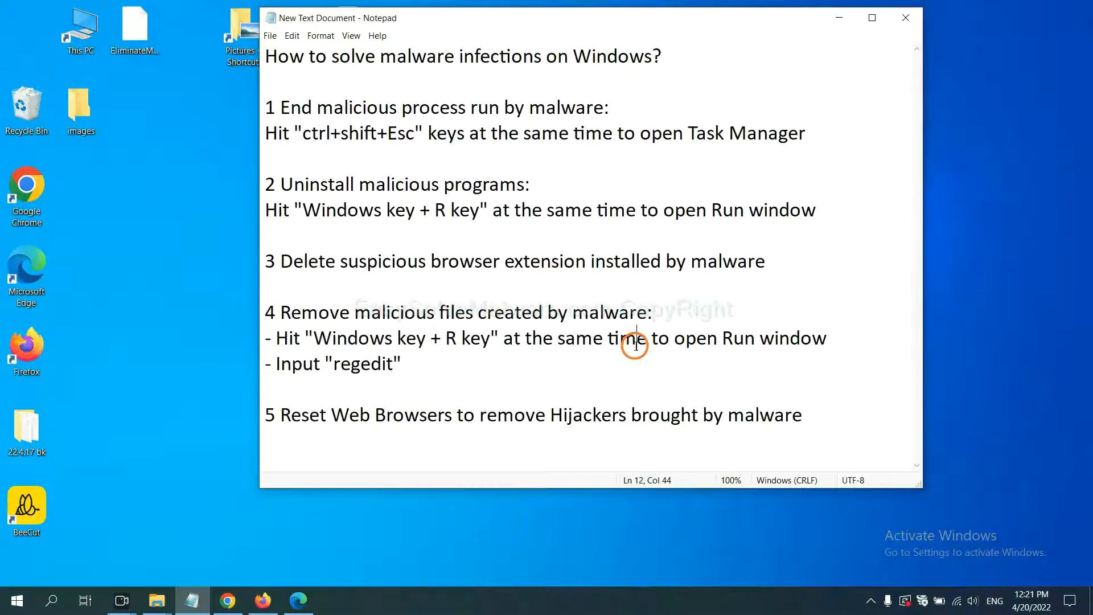
key(win+r)
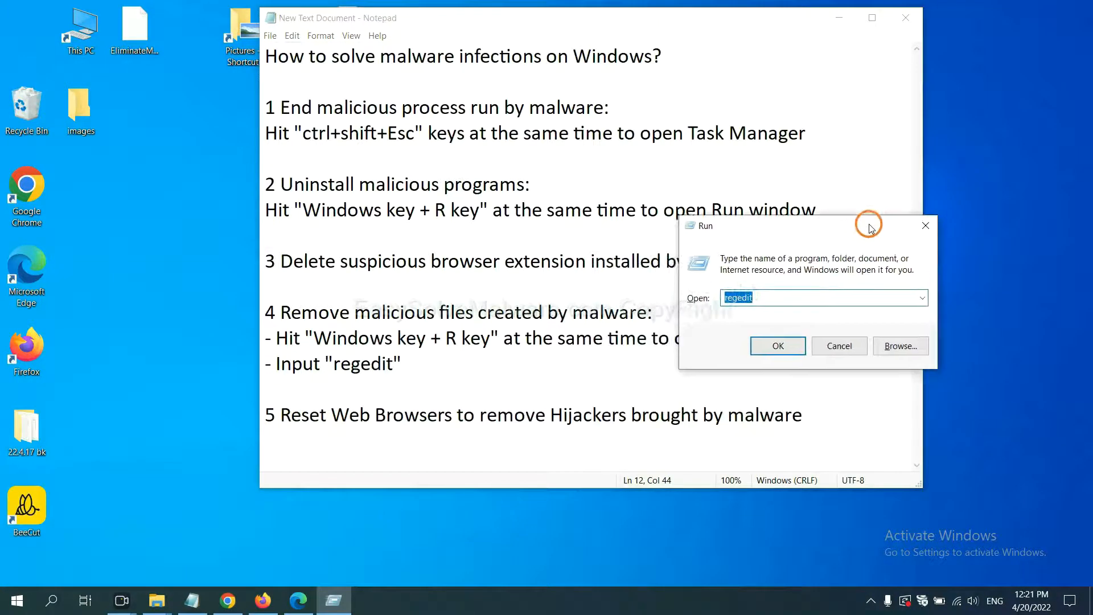
click(771, 297)
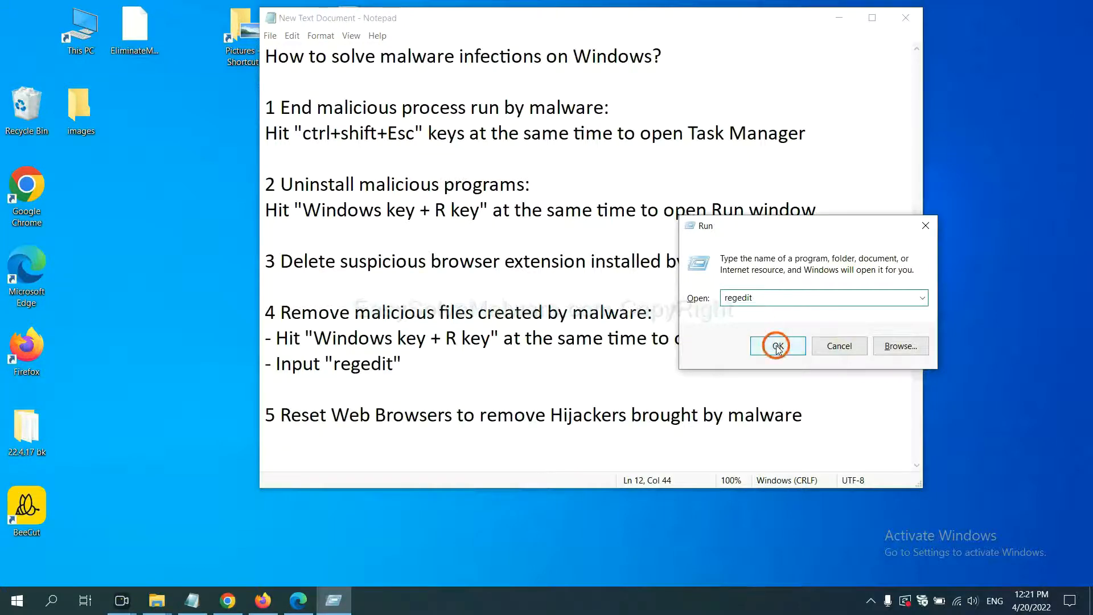
Launch Registry Editor and search via Edit > Find for 'Input the name of malware', landing on FEATURE_BROWSER_EMULATION
click(777, 346)
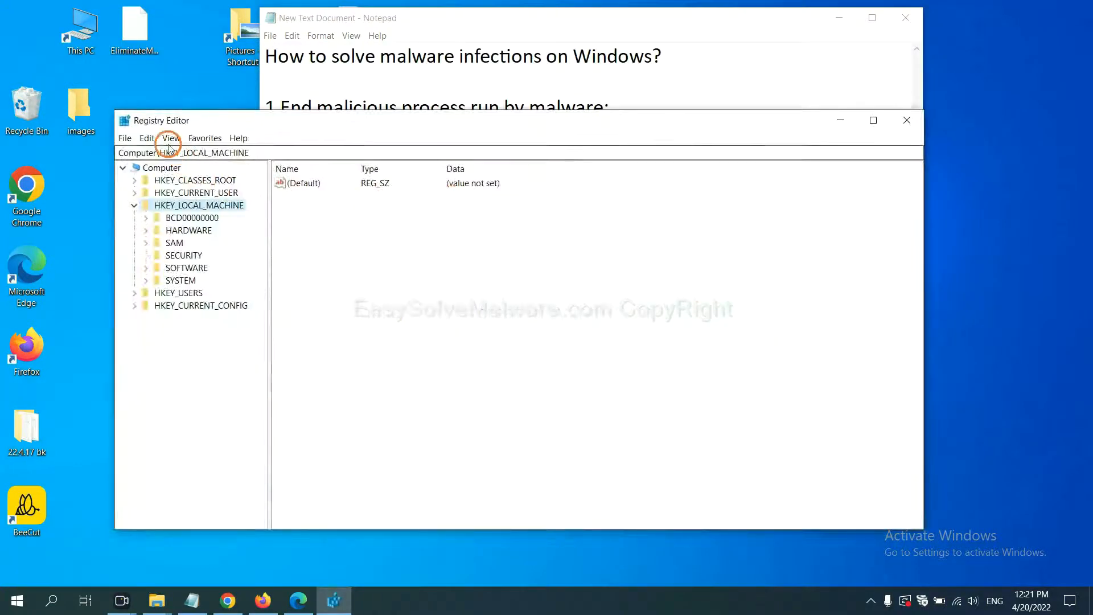
click(146, 137)
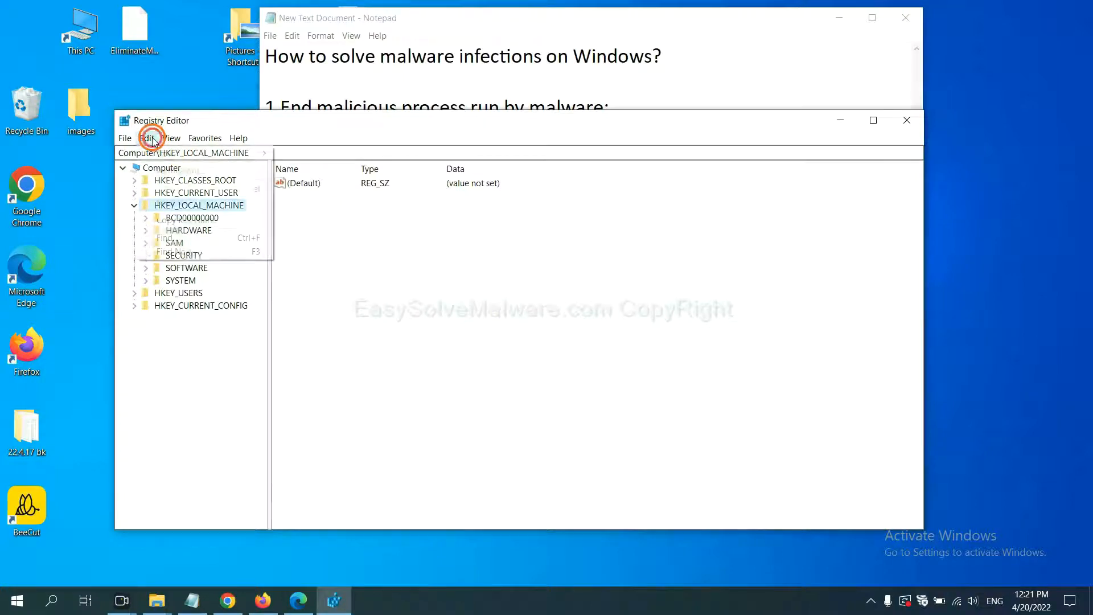
click(147, 138)
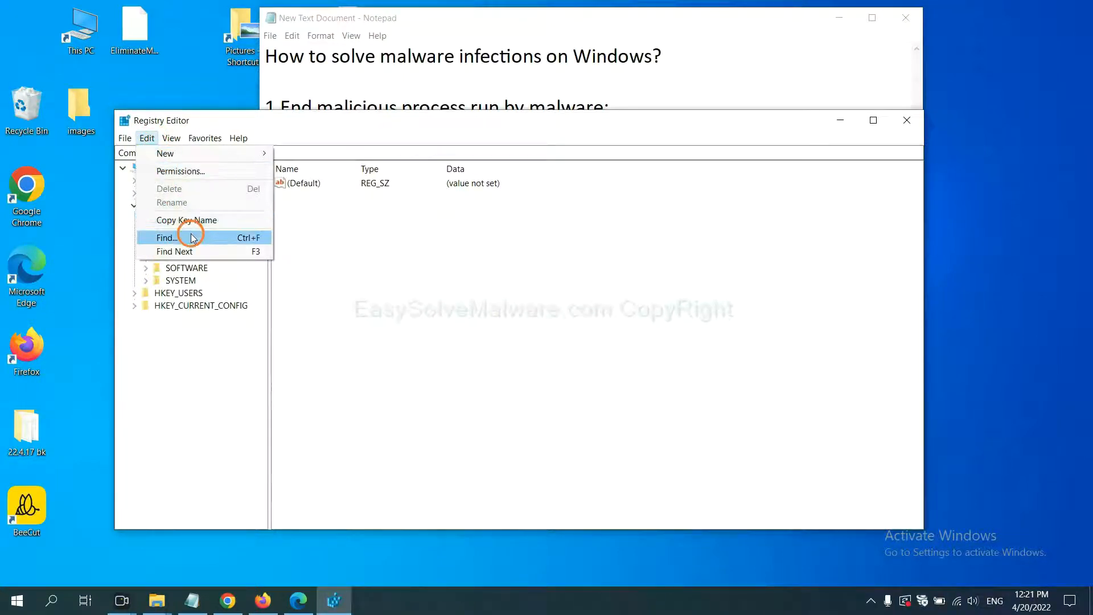
click(166, 236)
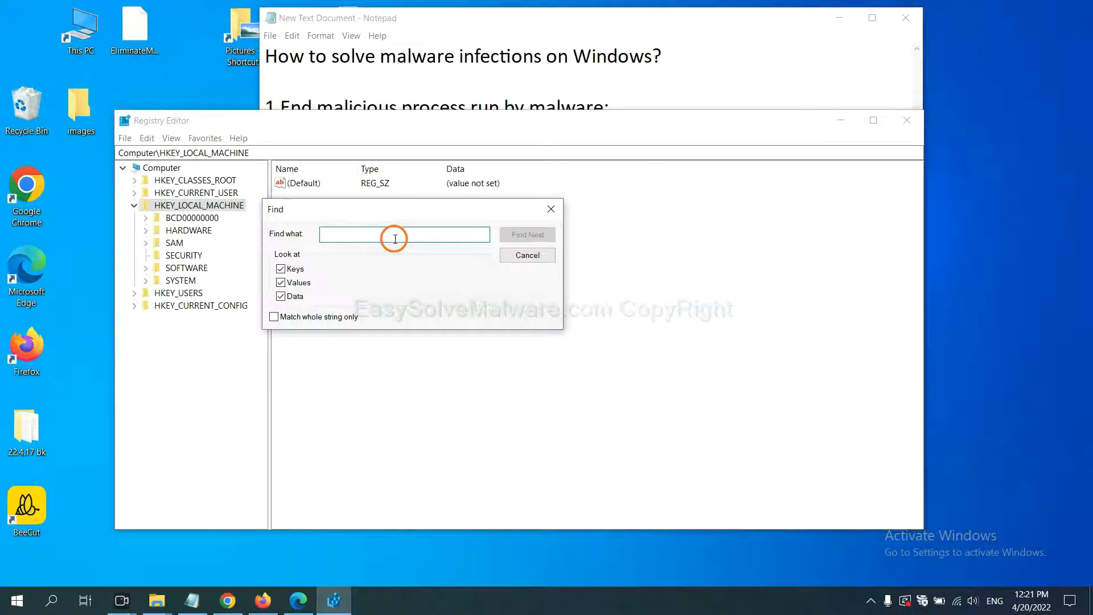
text(Input the name of malware)
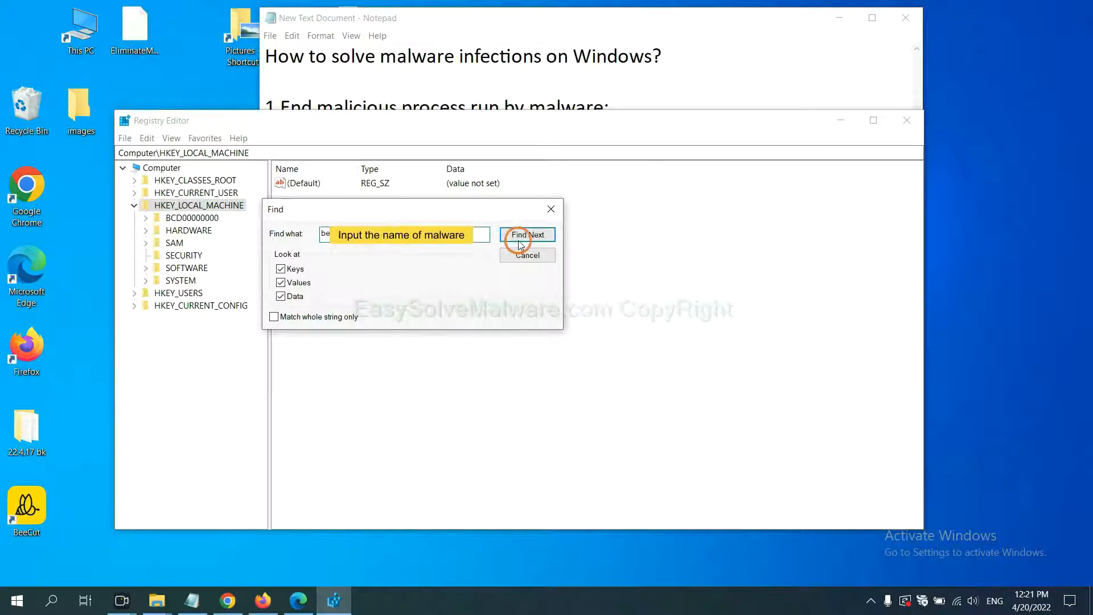
click(526, 234)
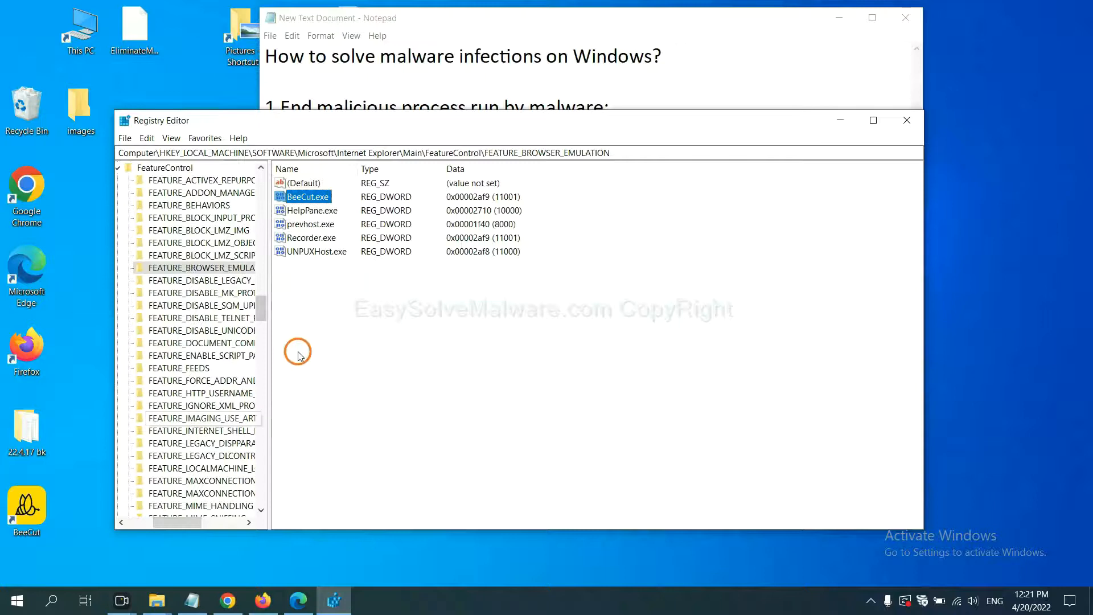
mouse_move(299, 348)
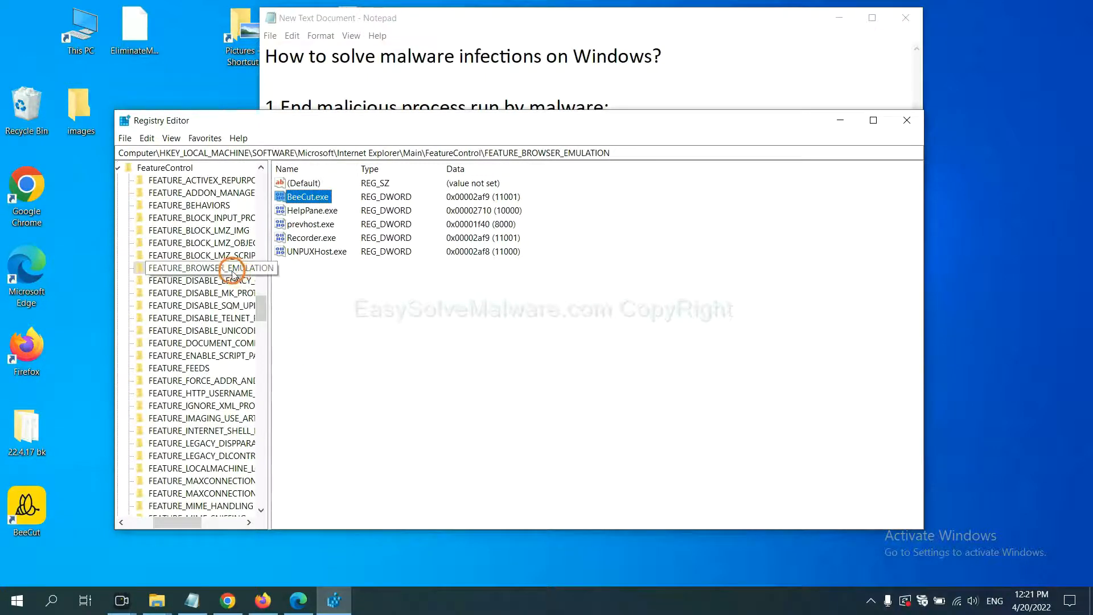
right_click(203, 268)
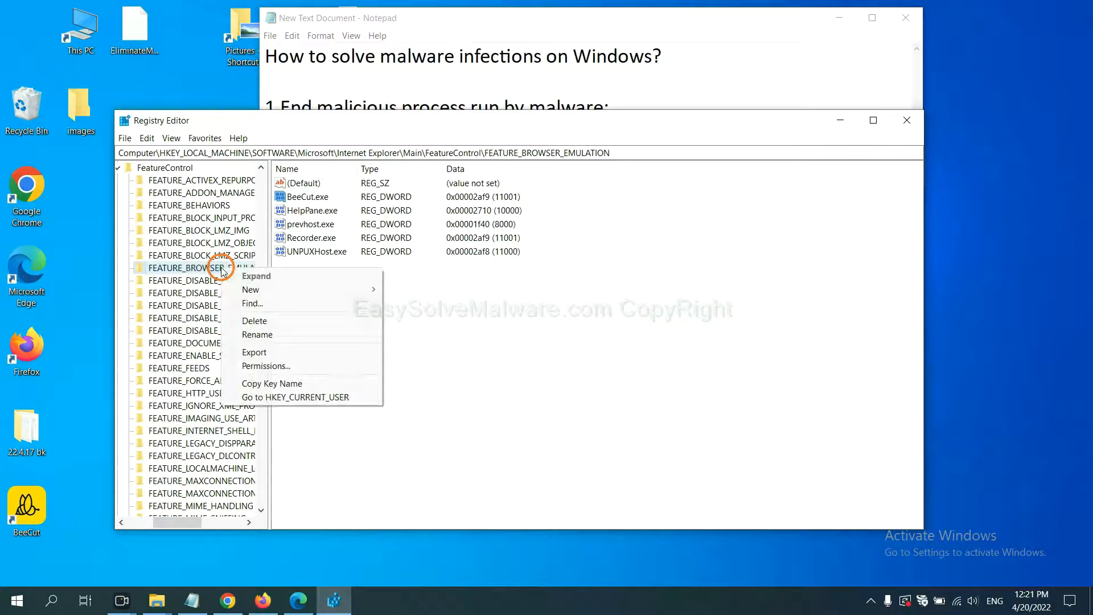
mouse_move(263, 303)
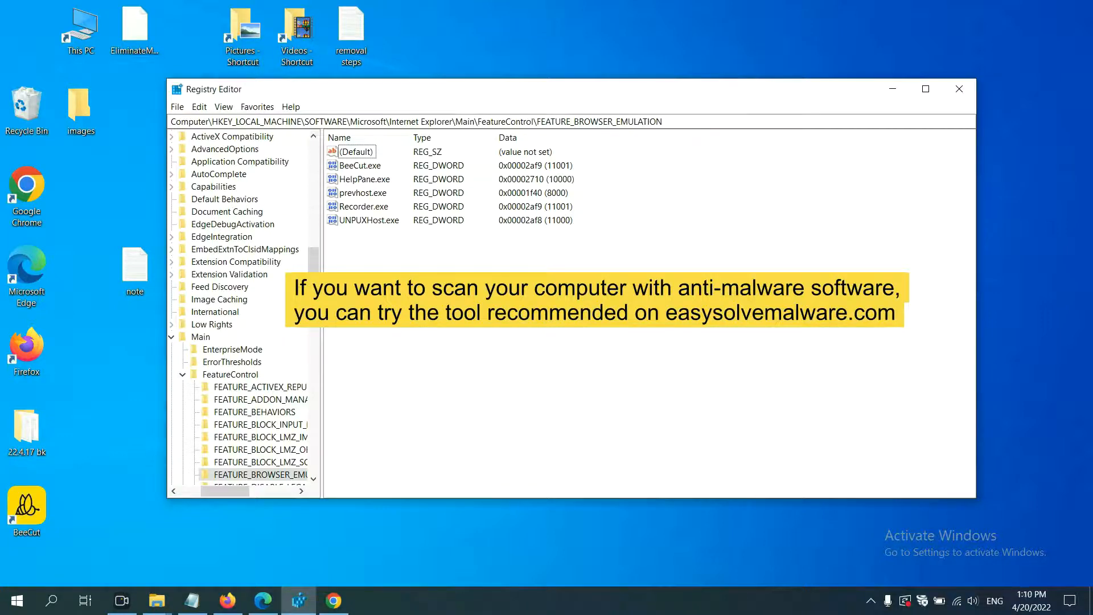
Return to the EasySolveMalware guide in Chrome and scroll to its Quick Menu of removal steps
click(333, 600)
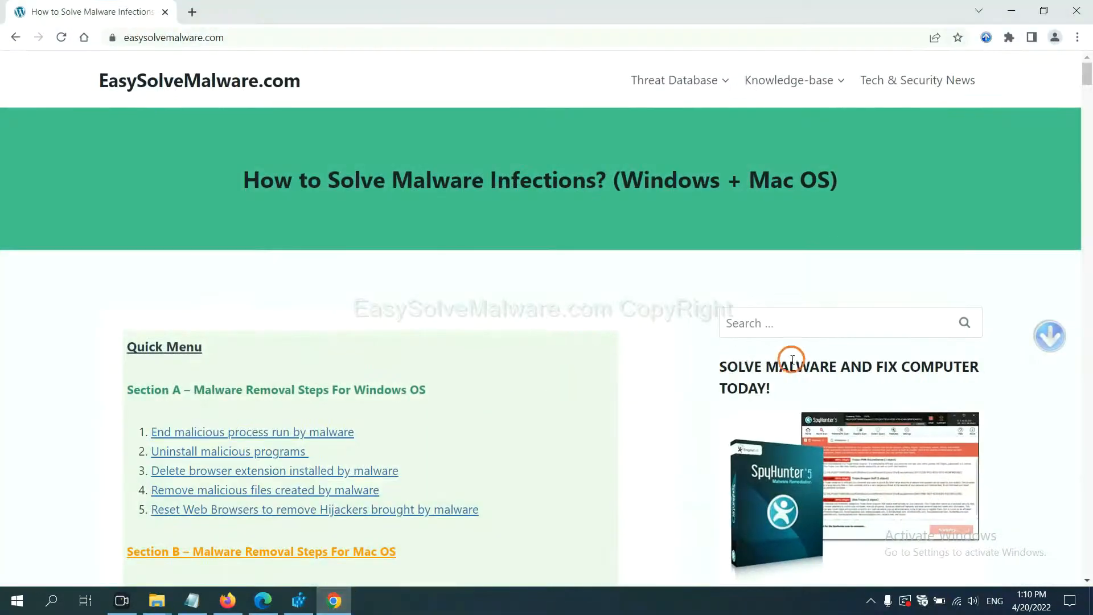
scroll(down, 3)
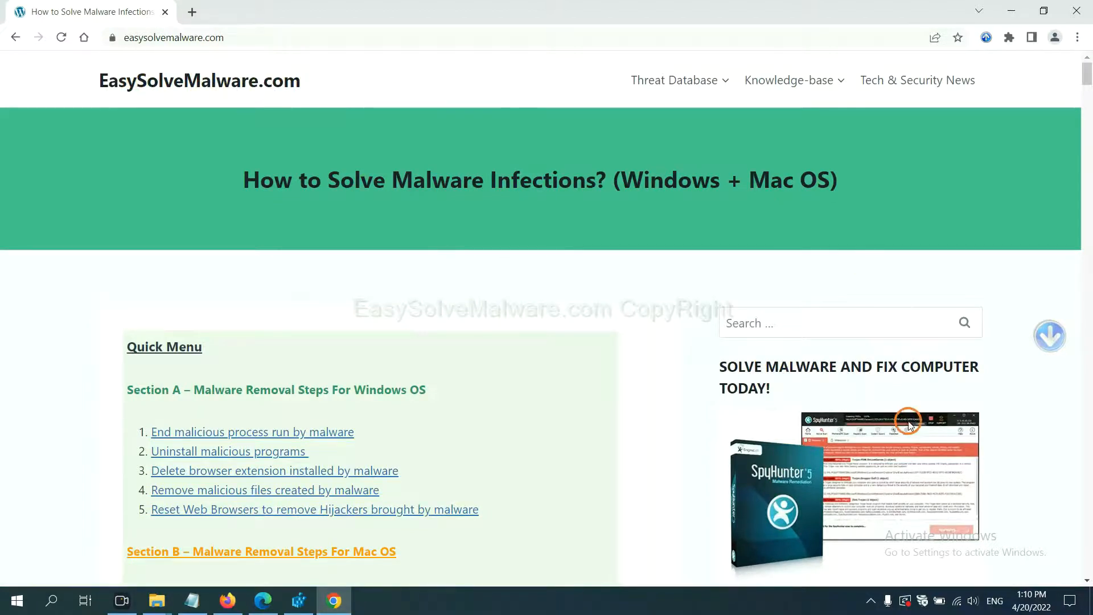
scroll(down, 3)
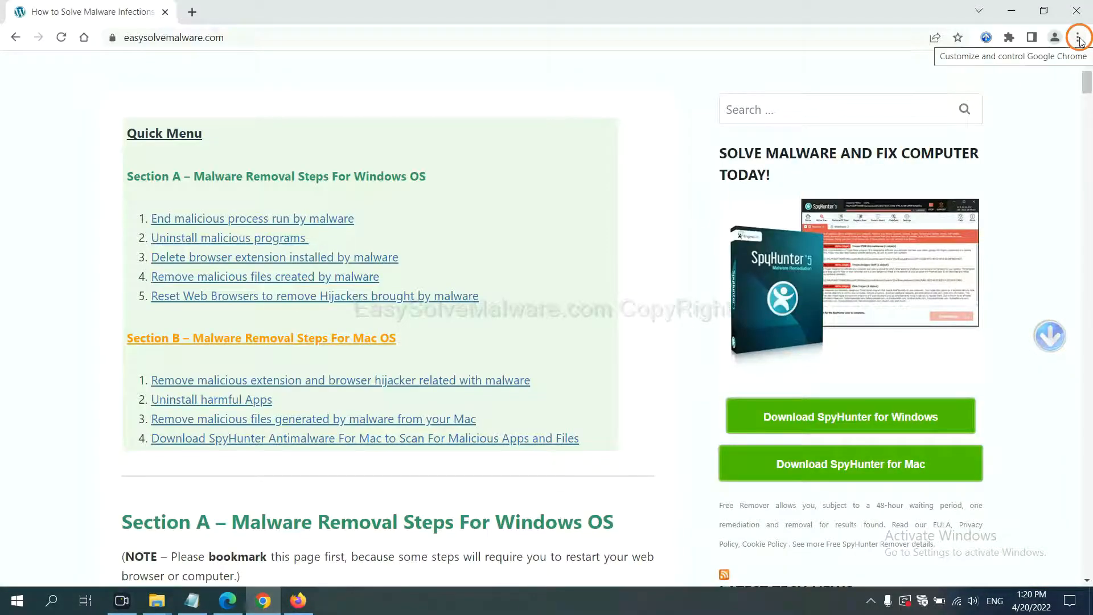
Search Chrome's settings for 'reset' to locate the reset options
click(1078, 36)
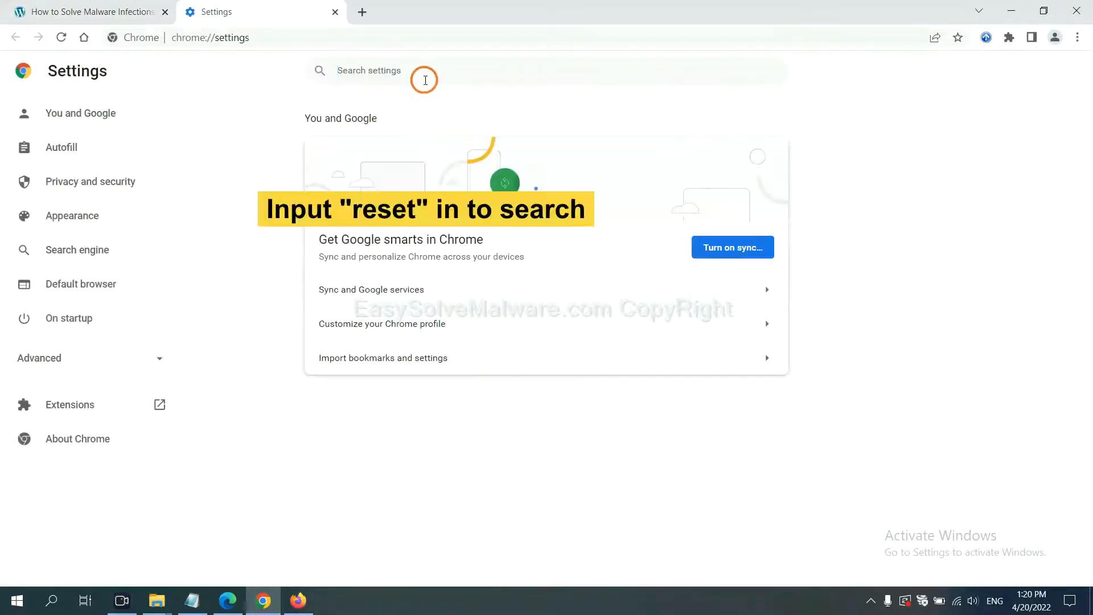
text(reset)
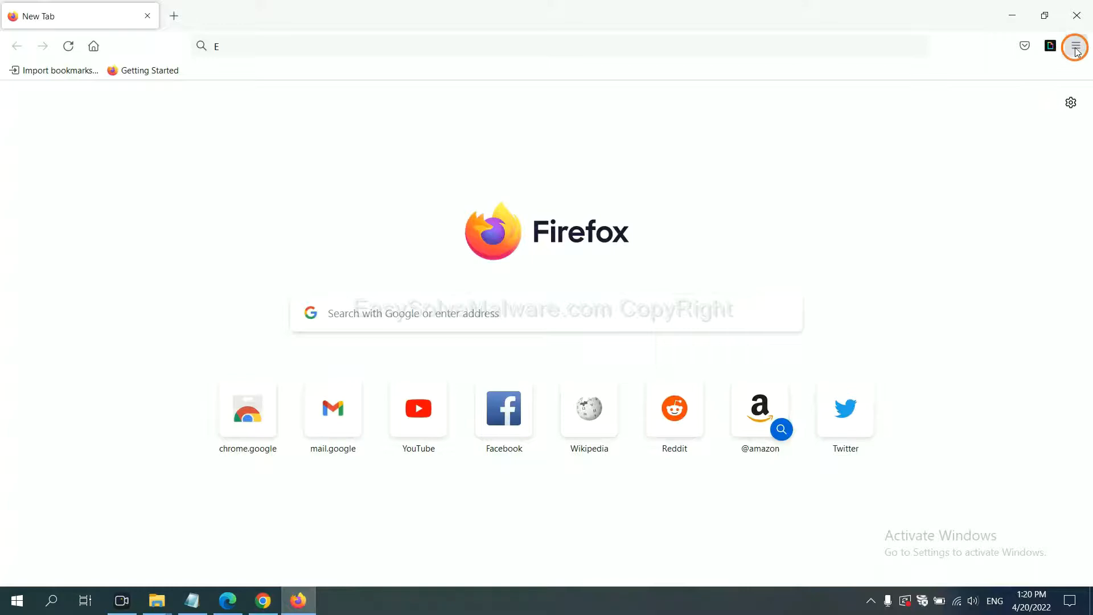
Refresh Firefox to defaults from the Troubleshooting Information page and confirm it
click(1074, 46)
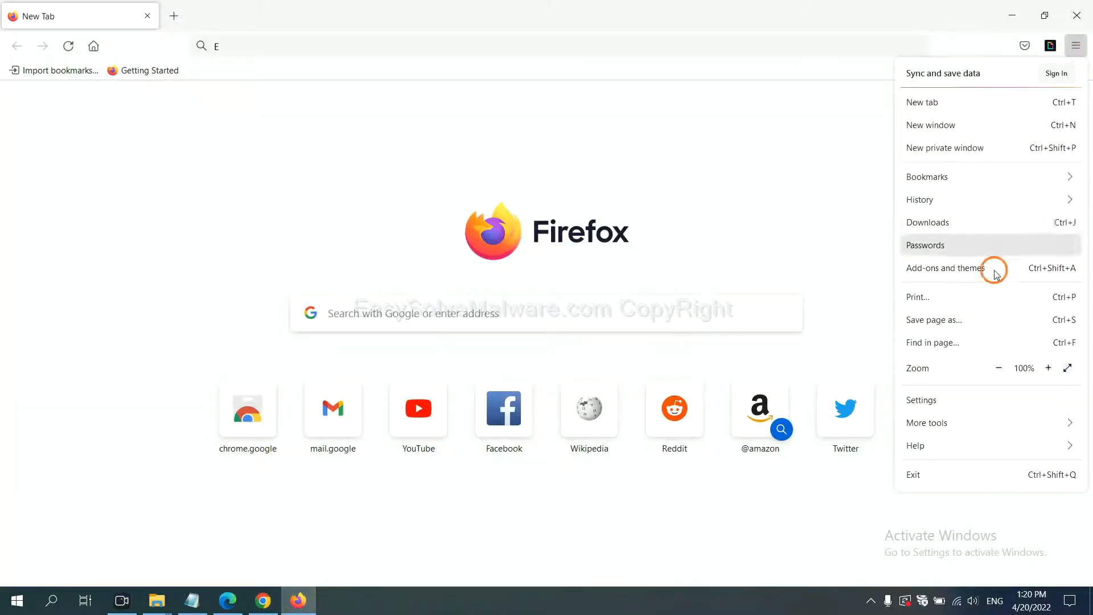
mouse_move(940, 445)
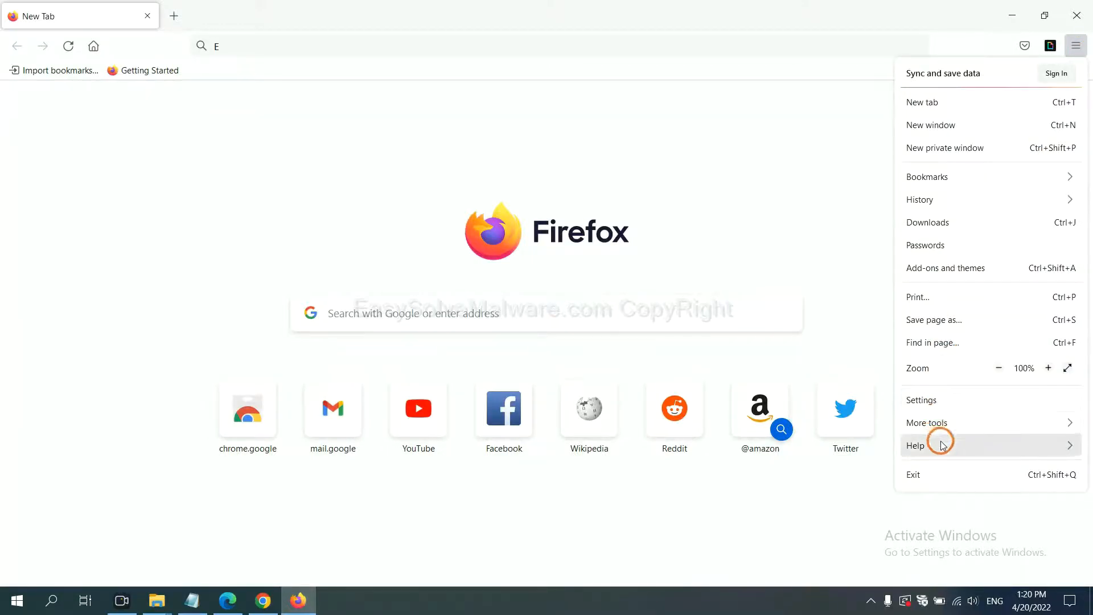
click(915, 445)
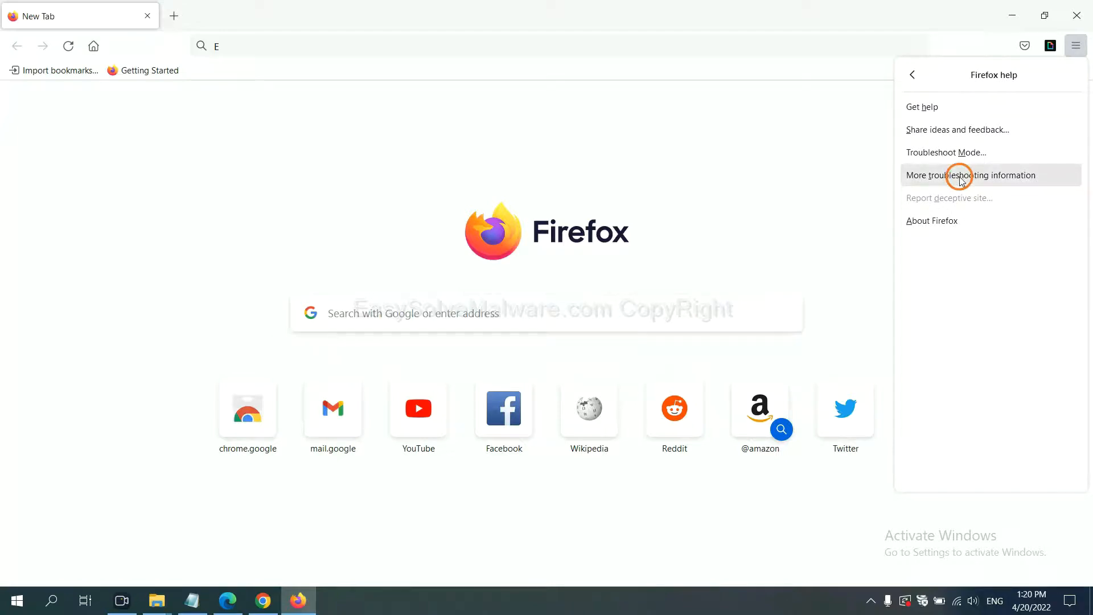
click(970, 176)
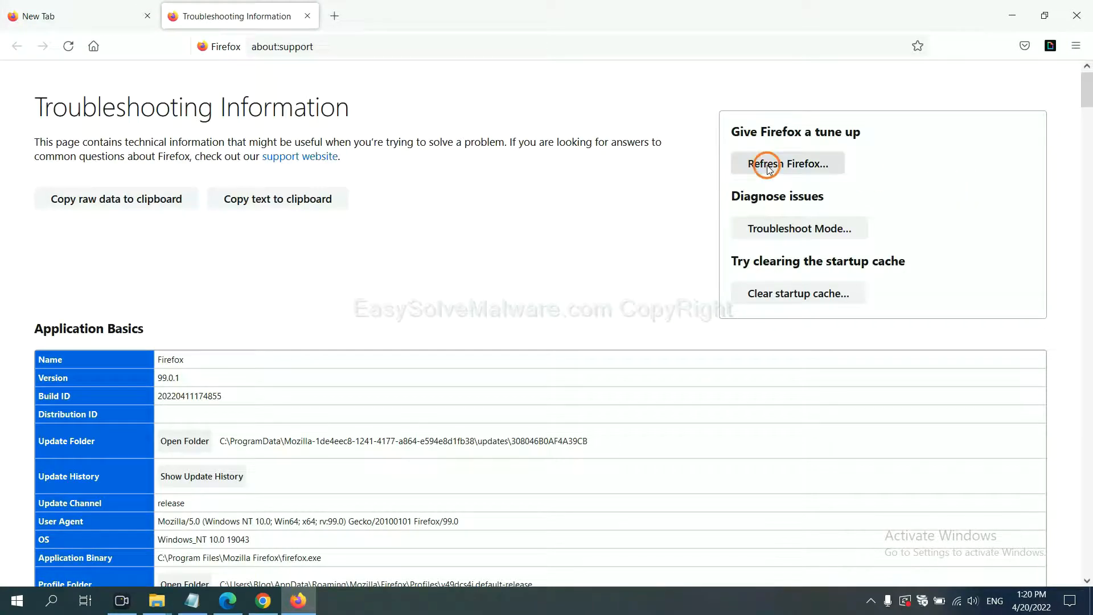
click(786, 163)
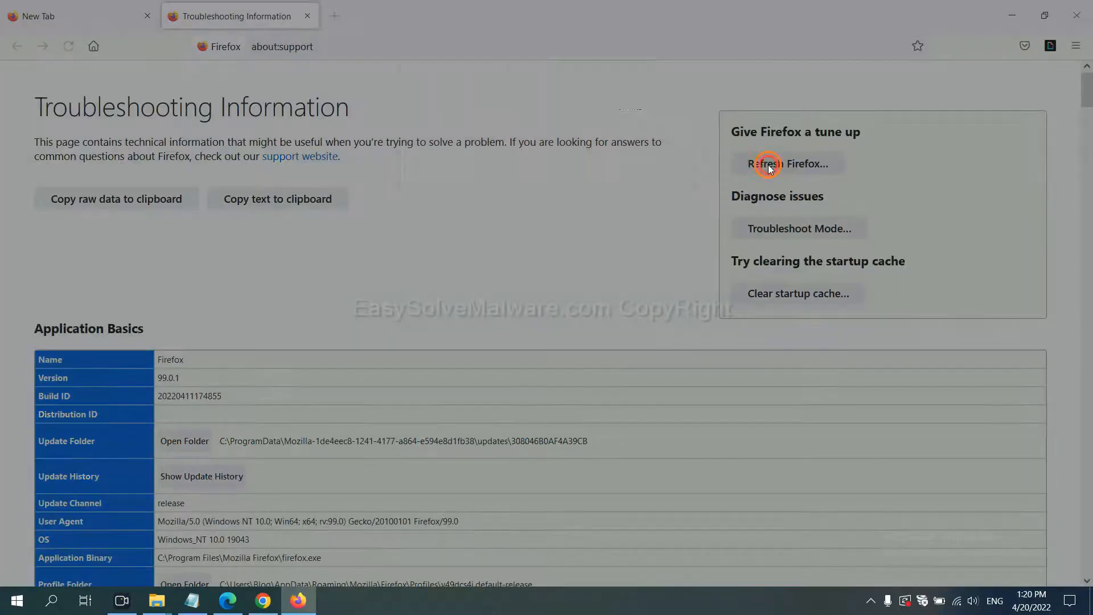
click(788, 163)
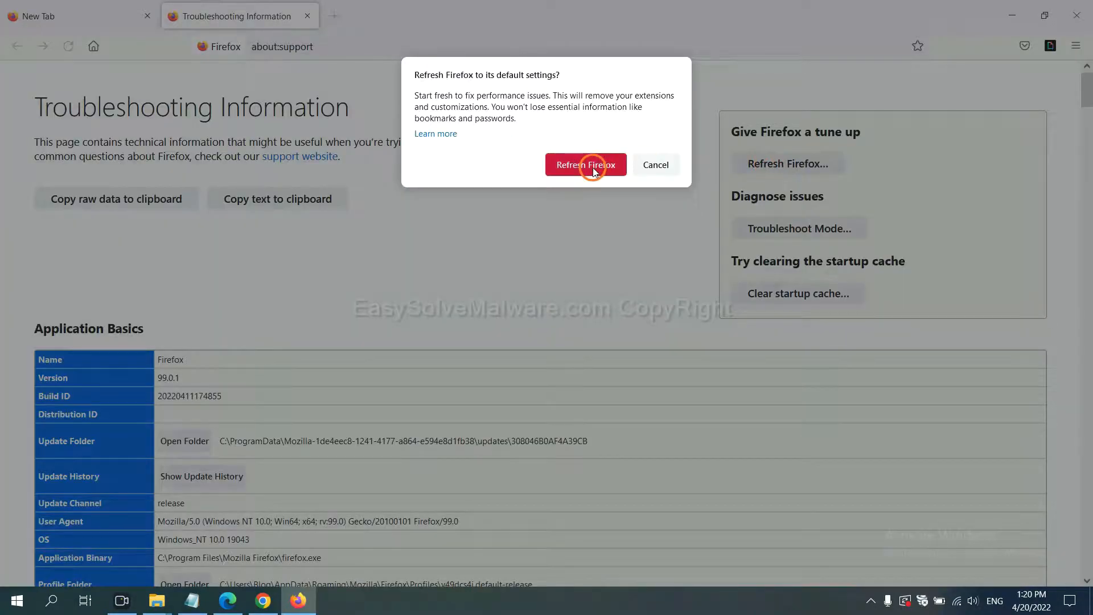
mouse_move(227, 600)
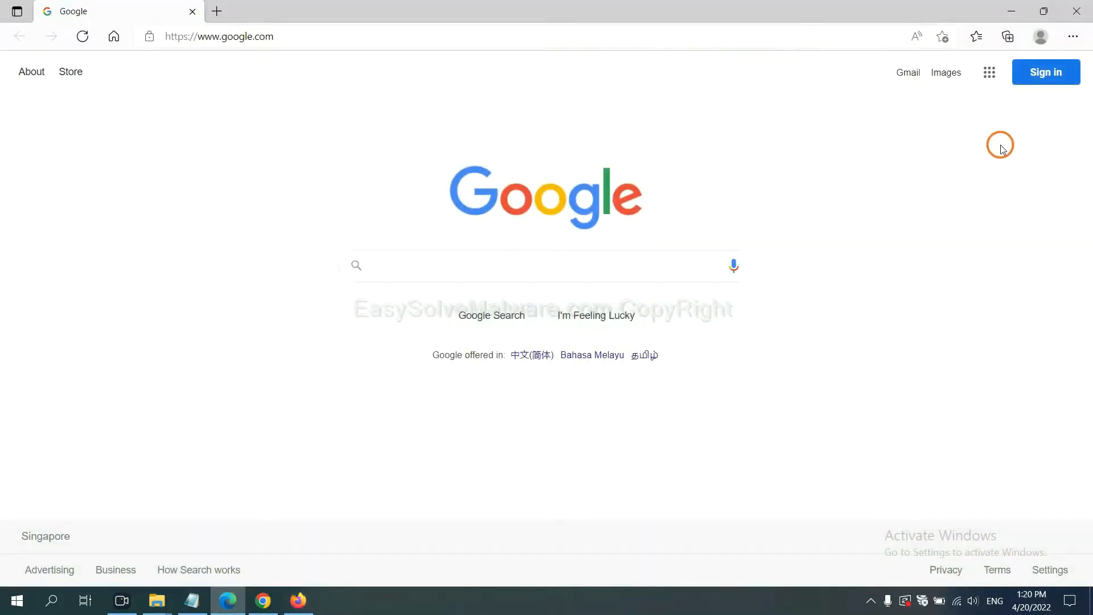
Search Edge settings for 're' and choose Restore settings to their default values
click(1072, 36)
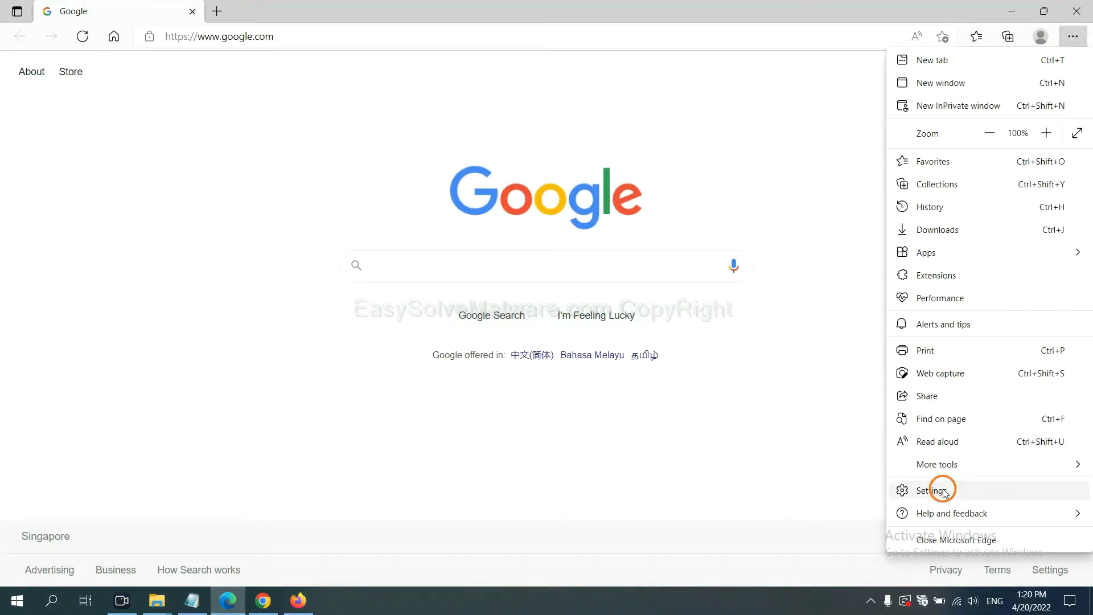
click(934, 489)
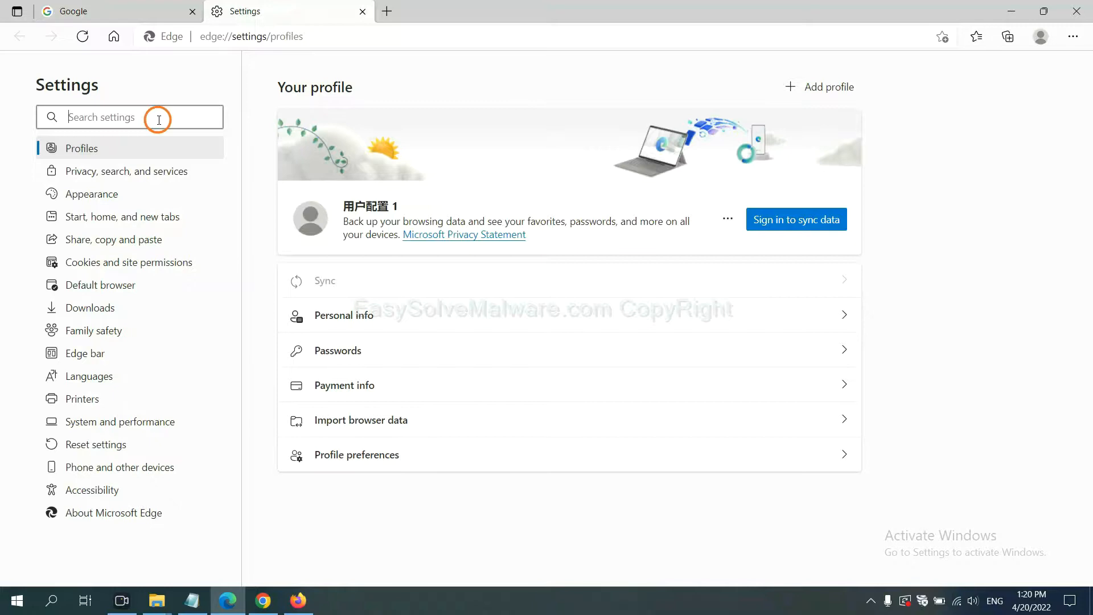
text(reset)
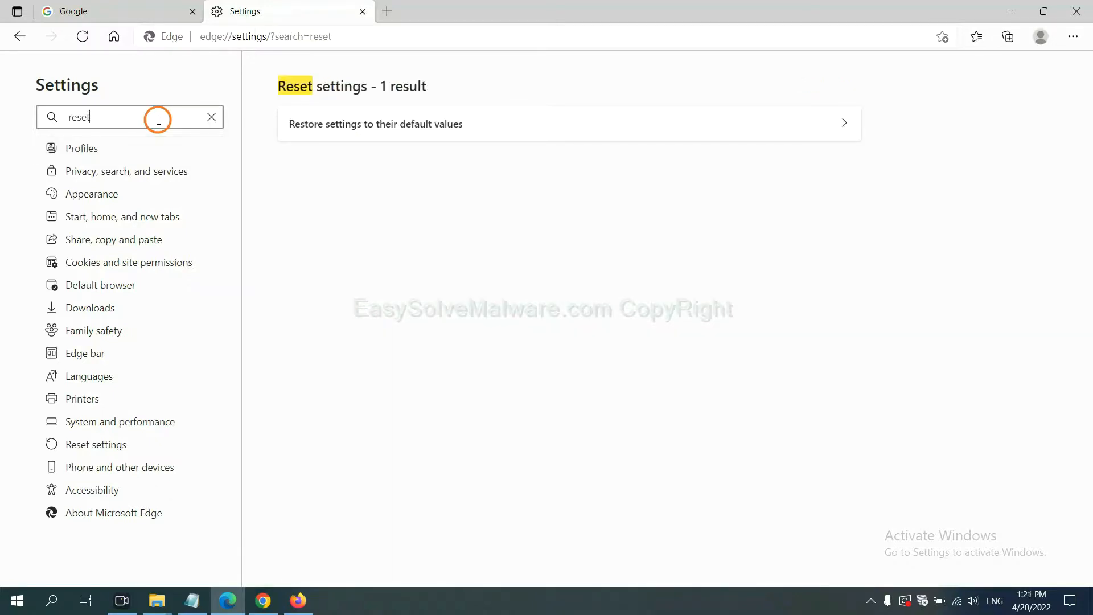
click(374, 124)
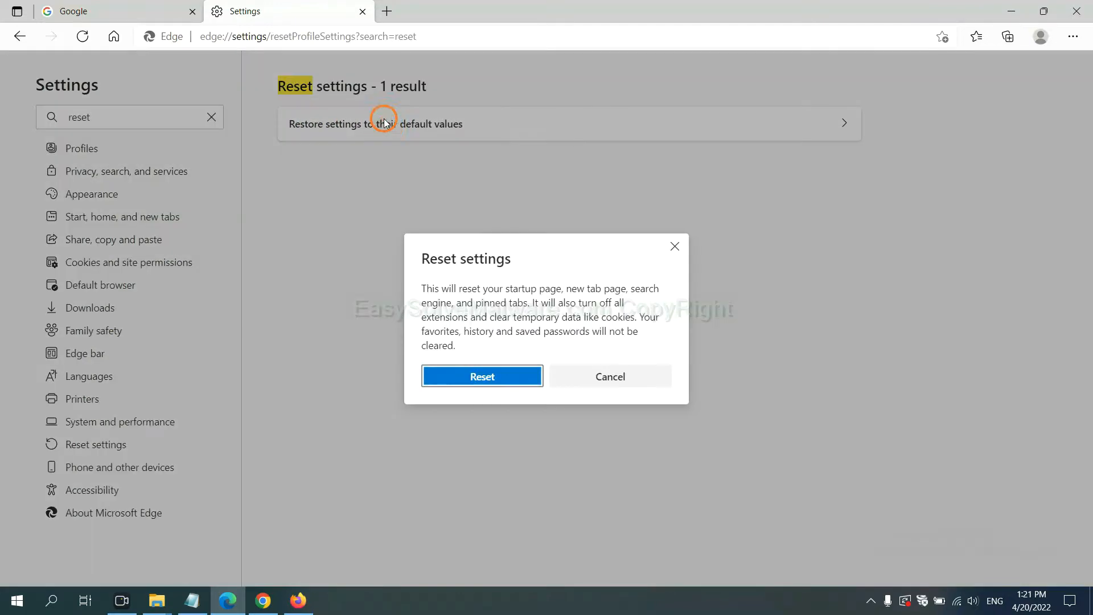